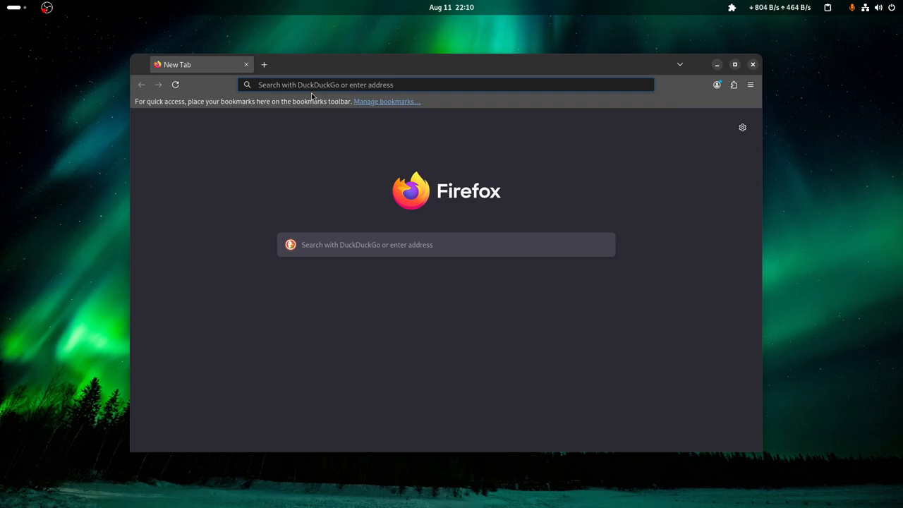
mouse_move(288, 419)
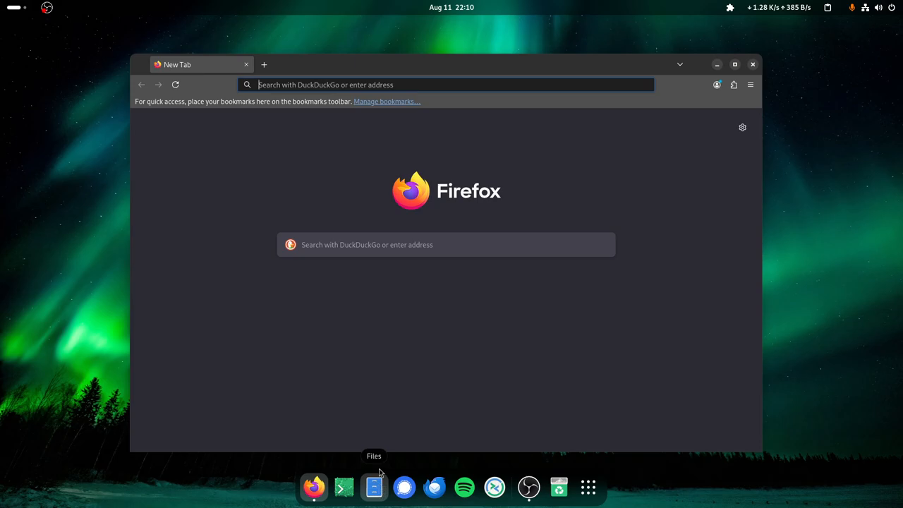
mouse_move(301, 182)
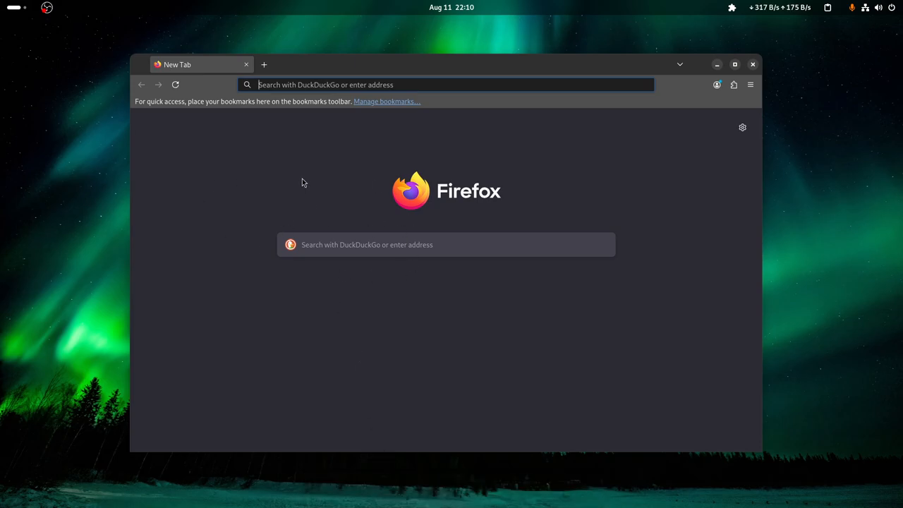
- Search 'lm studio', reach lmstudio.ai and download LM Studio for Linux (Beta)
type("lm s")
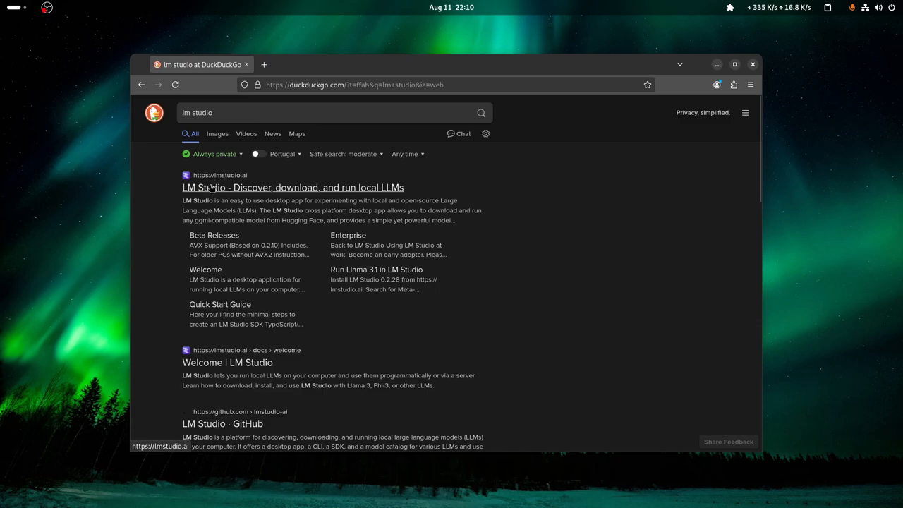
mouse_move(200, 182)
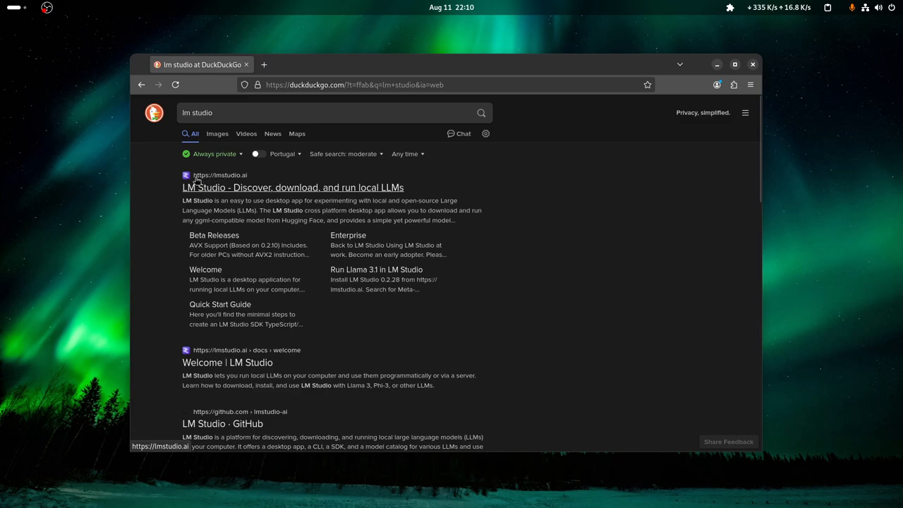
mouse_move(233, 192)
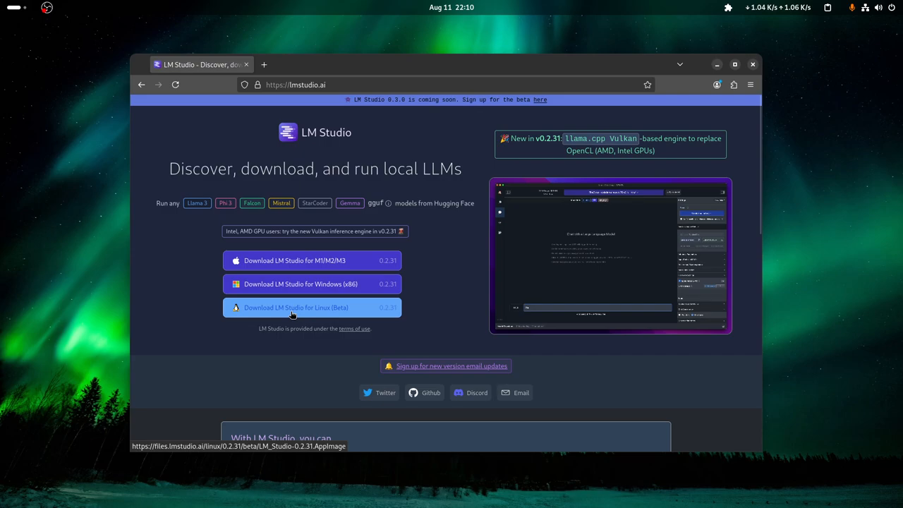
left_click(311, 307)
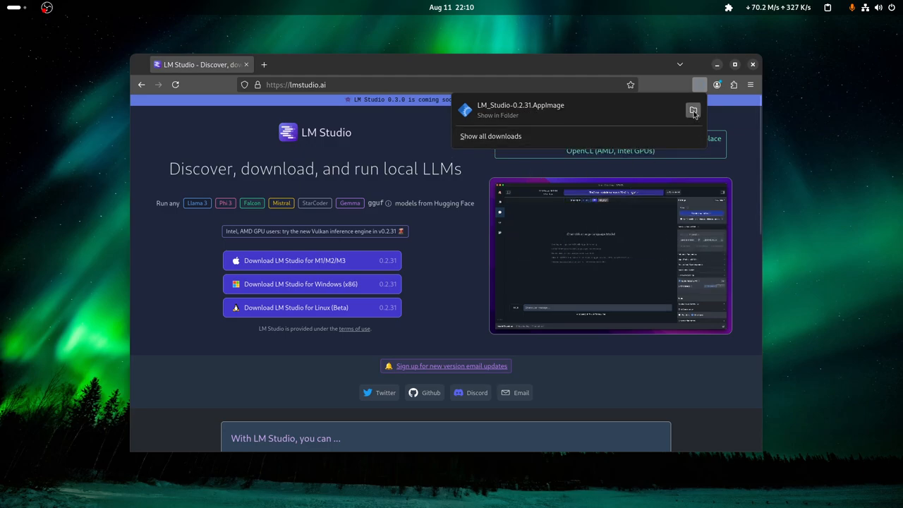
- Show the AppImage in Downloads and mark it 'Executable as Program' in its Properties
left_click(693, 111)
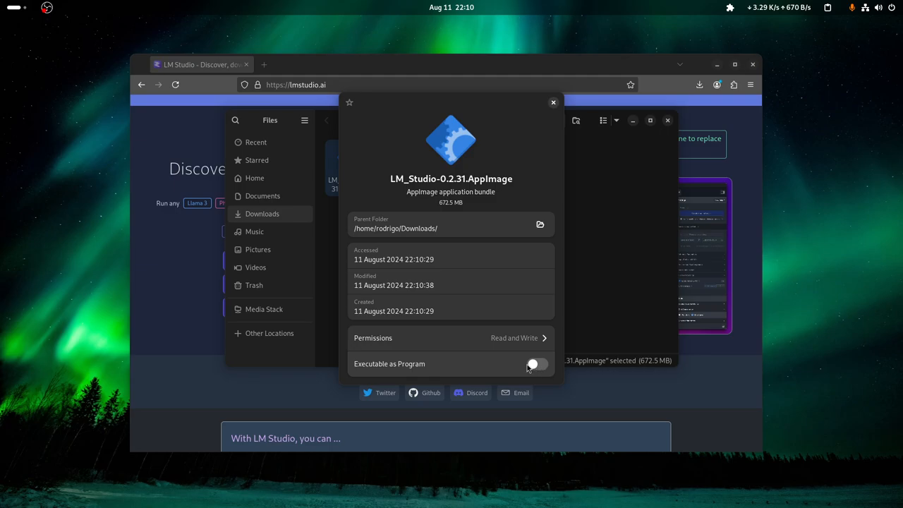
left_click(537, 364)
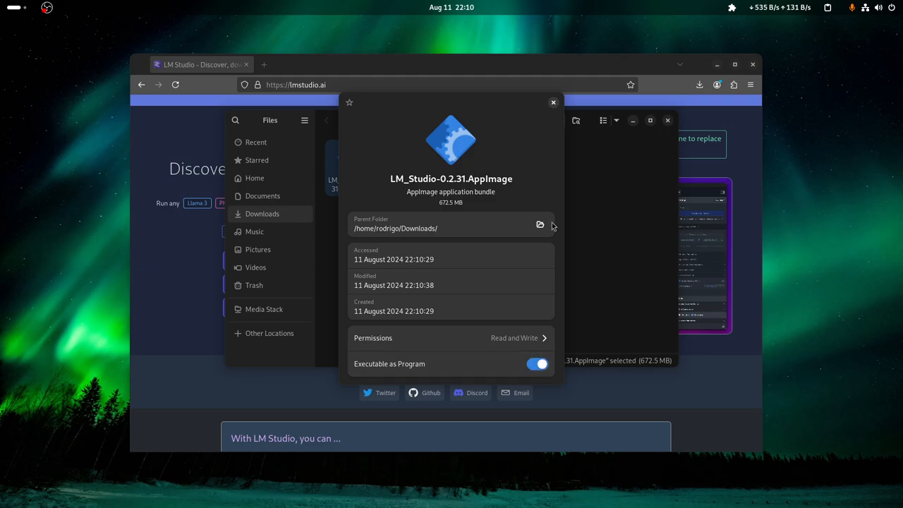
left_click(553, 103)
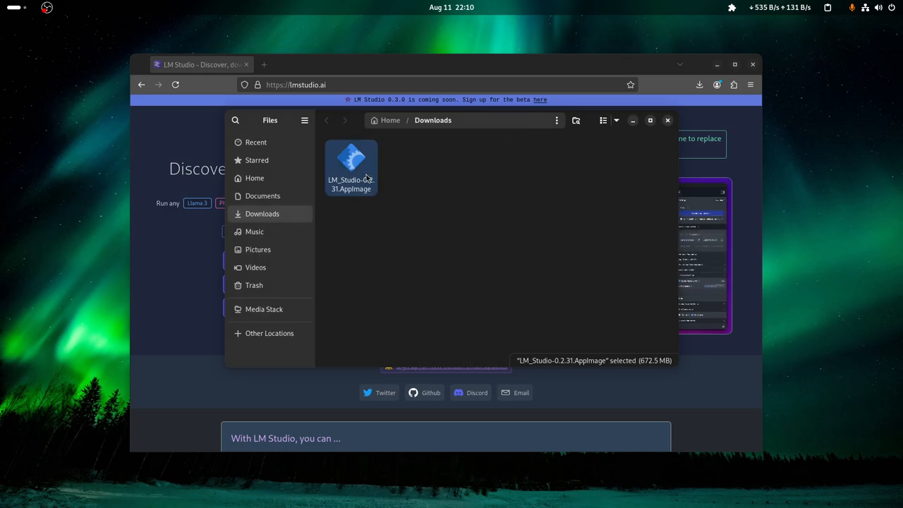
right_click(351, 167)
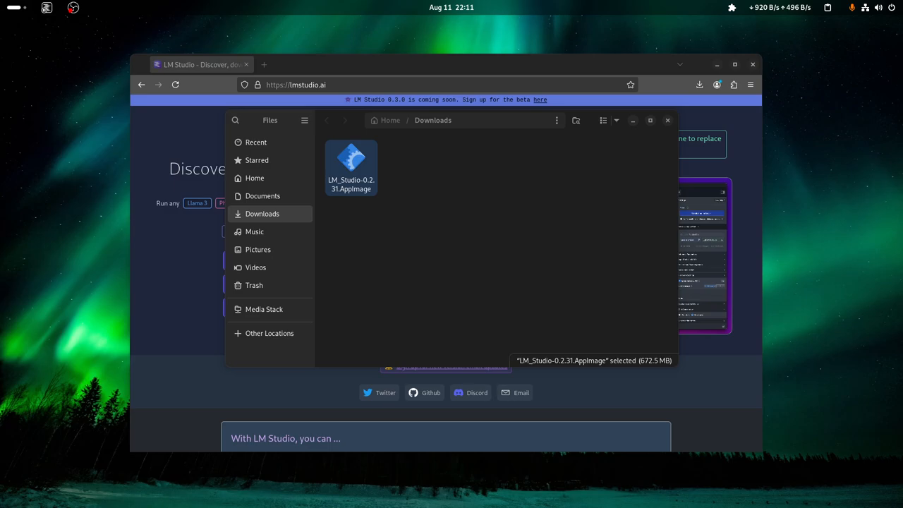
- Launch the AppImage and select the failed Llama 3.1 8B download's web address
double_click(351, 163)
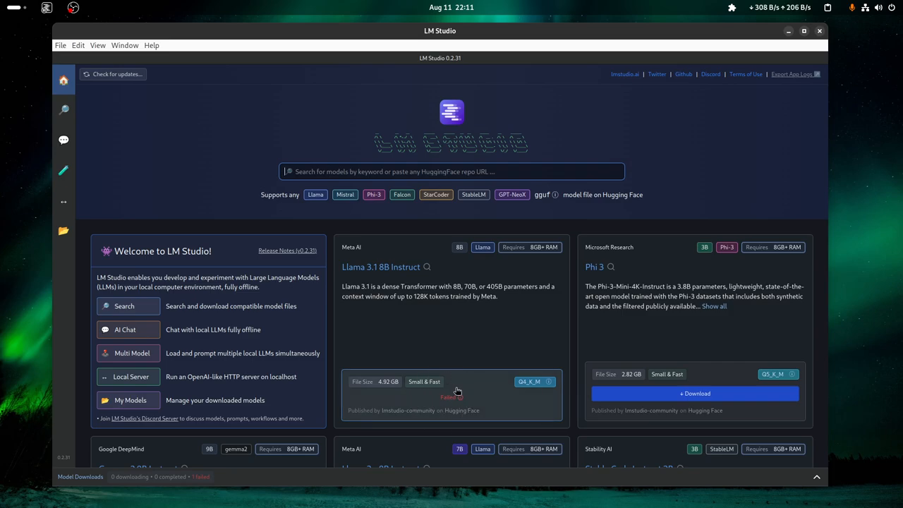
mouse_move(450, 397)
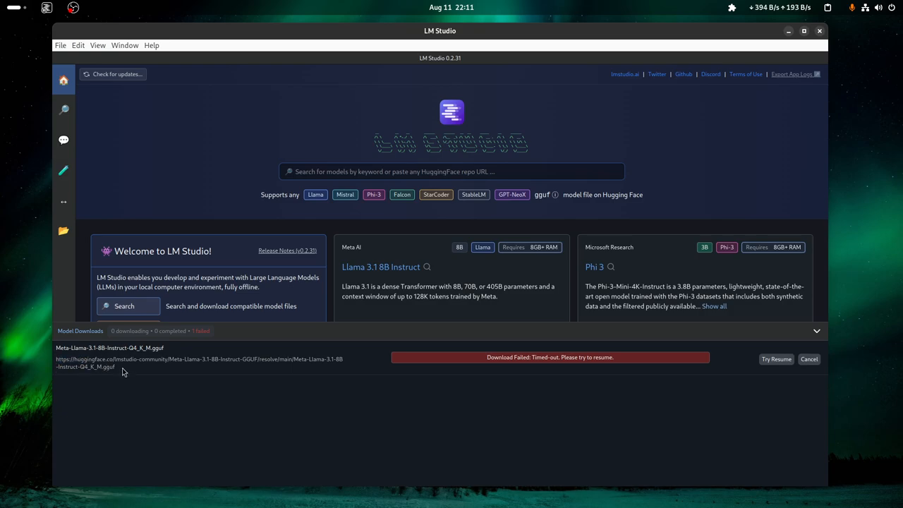
left_click_drag(56, 359, 115, 367)
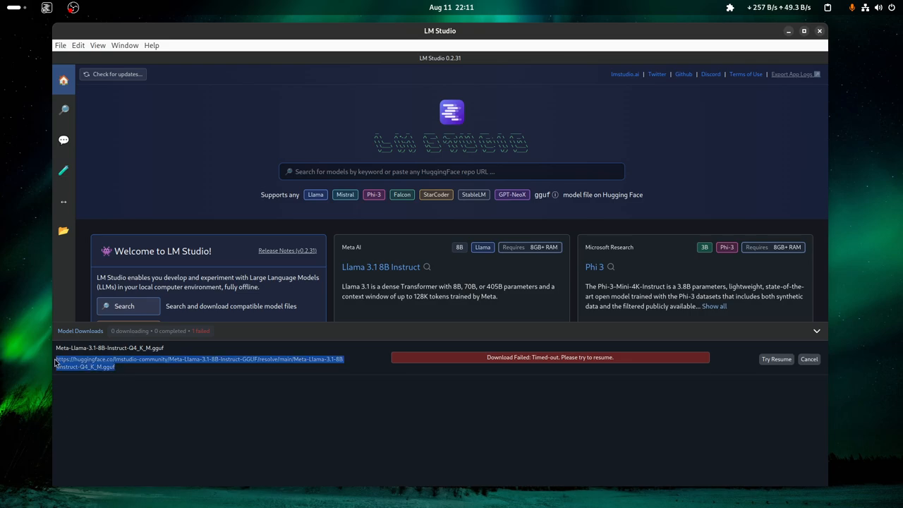
left_click(816, 331)
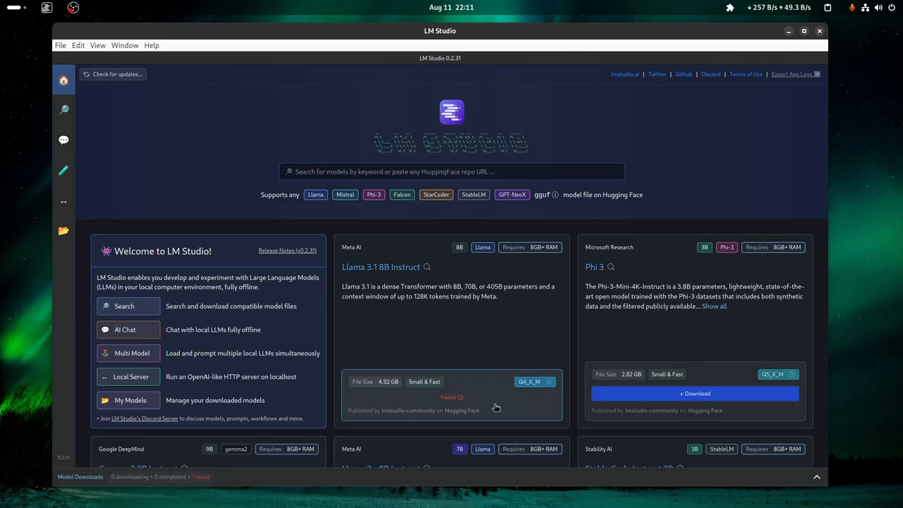
mouse_move(568, 422)
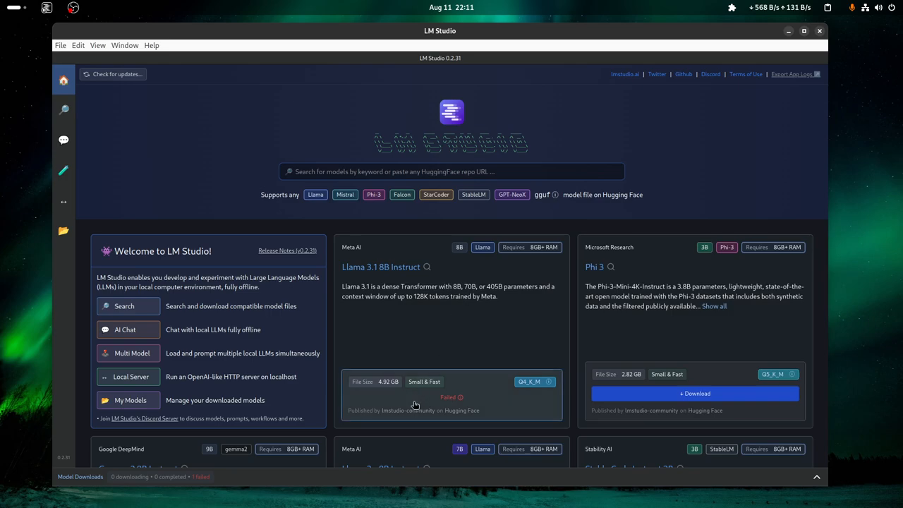
mouse_move(302, 431)
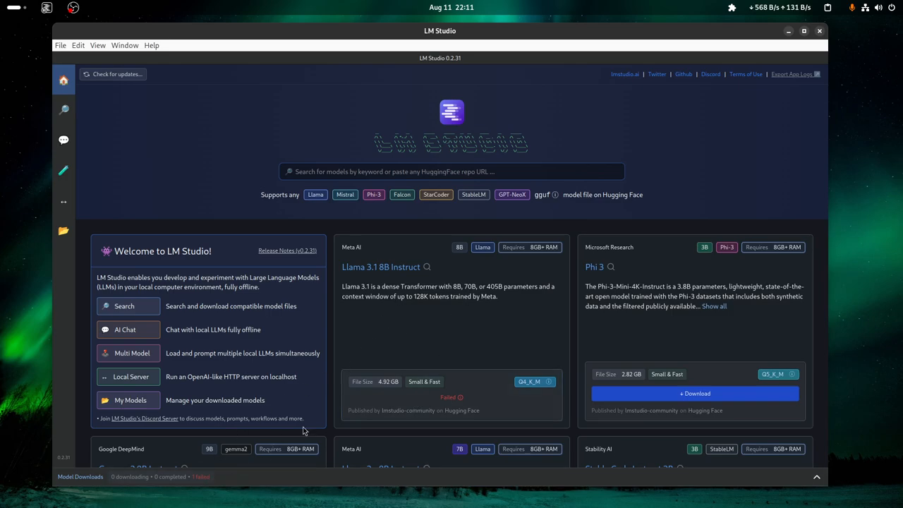
mouse_move(63, 199)
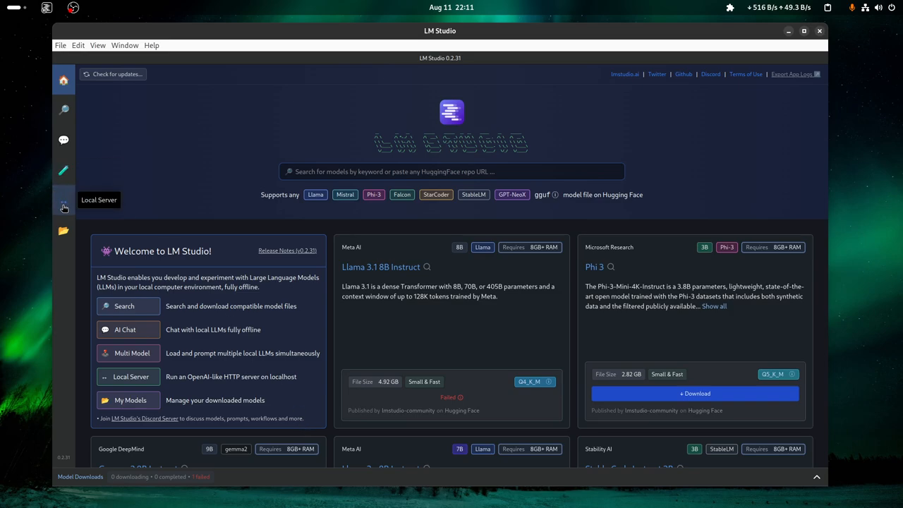
mouse_move(80, 233)
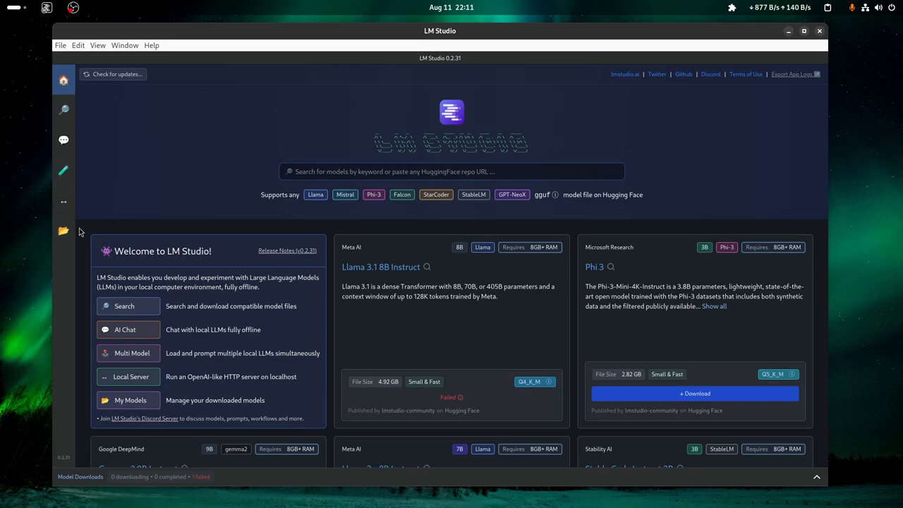
mouse_move(64, 230)
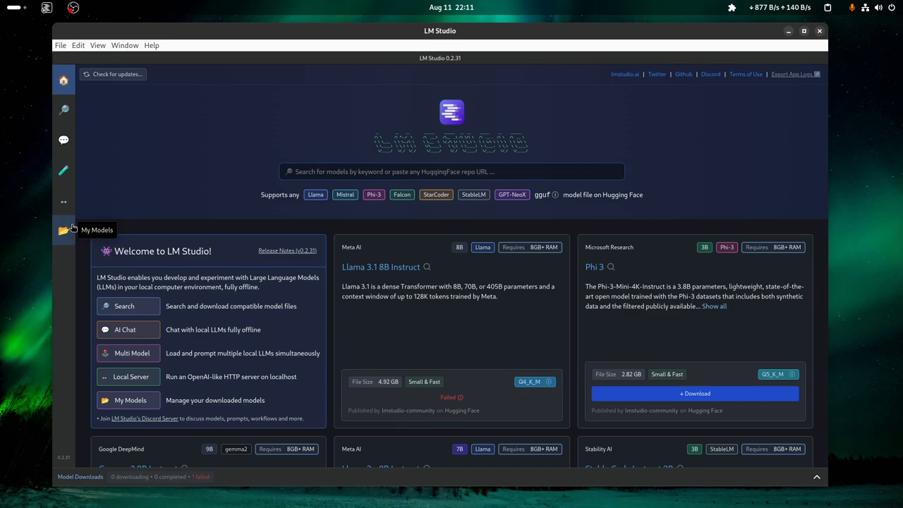
mouse_move(298, 487)
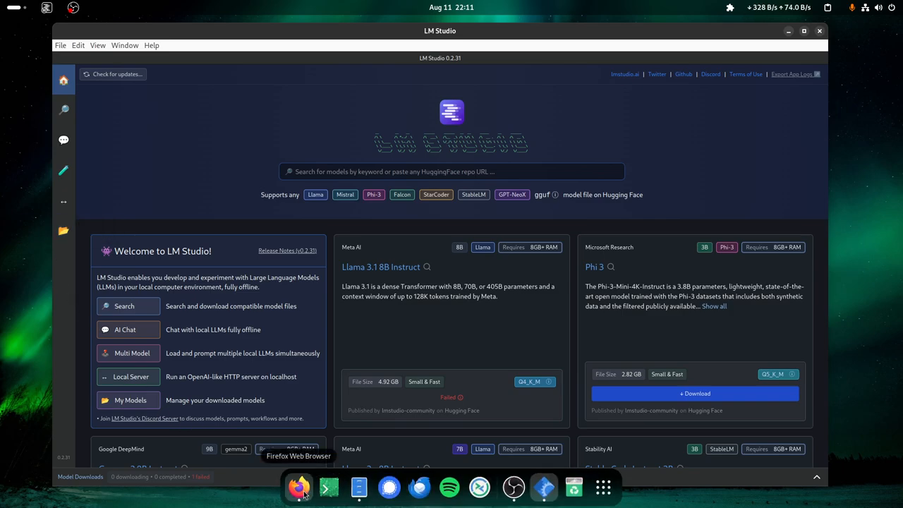
- Bring up Firefox and ready a new tab's address bar for the model's direct link
left_click(298, 487)
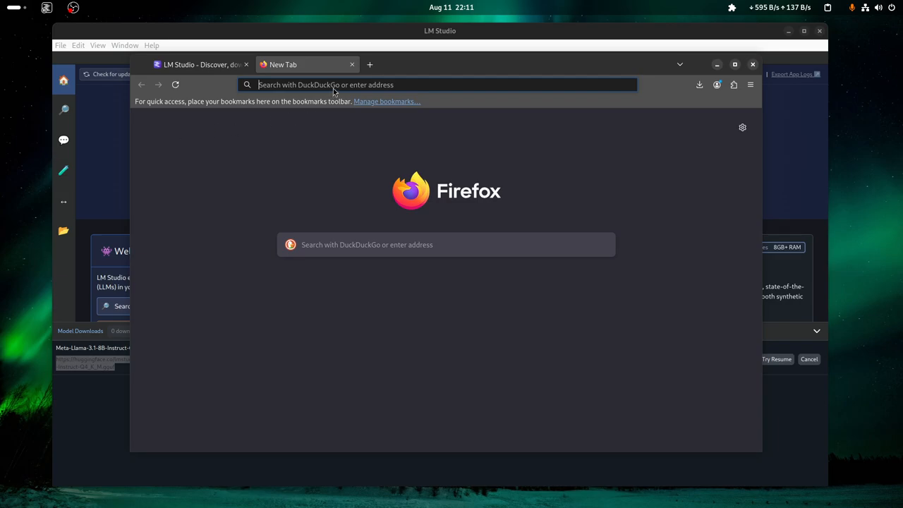
left_click(700, 84)
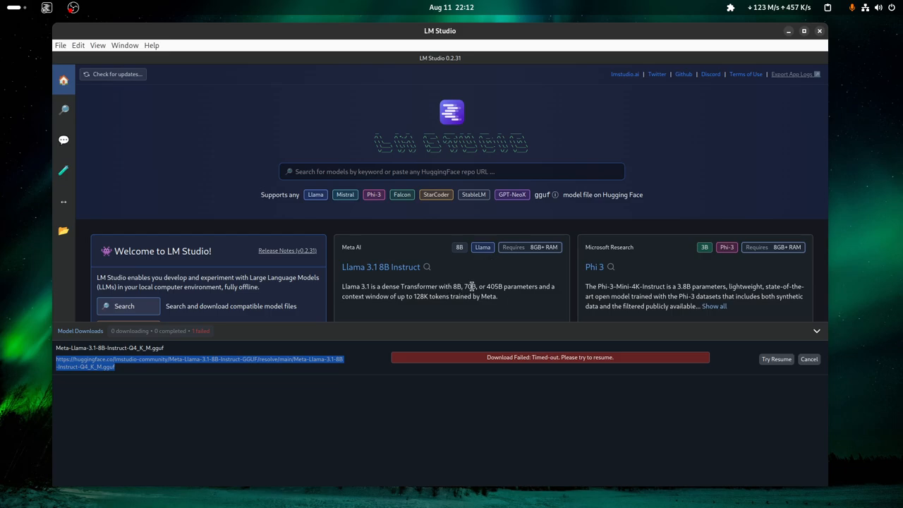
mouse_move(474, 287)
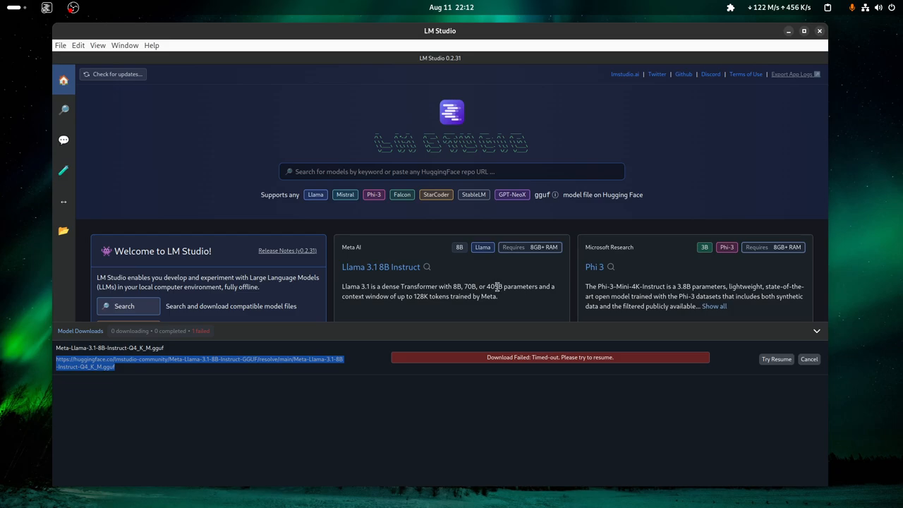
mouse_move(461, 292)
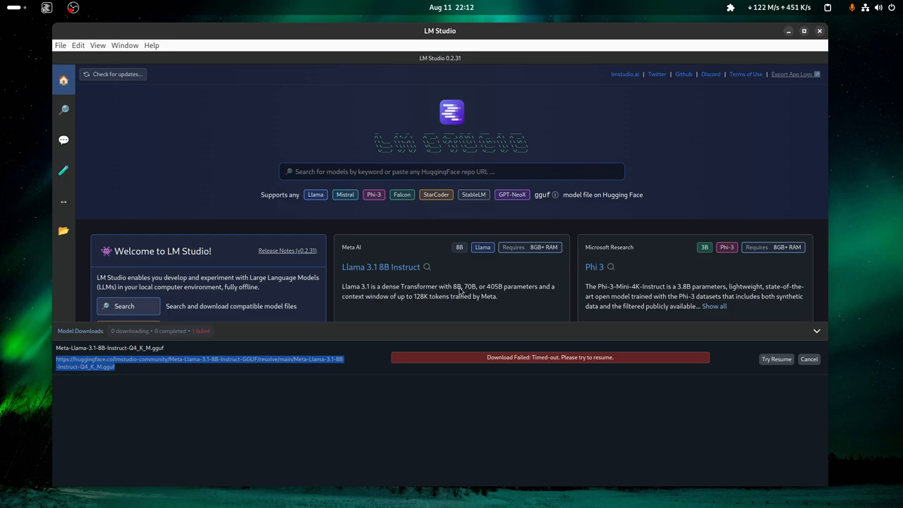
- Cancel the failed download and show My Models' local folder in the file manager
left_click(359, 486)
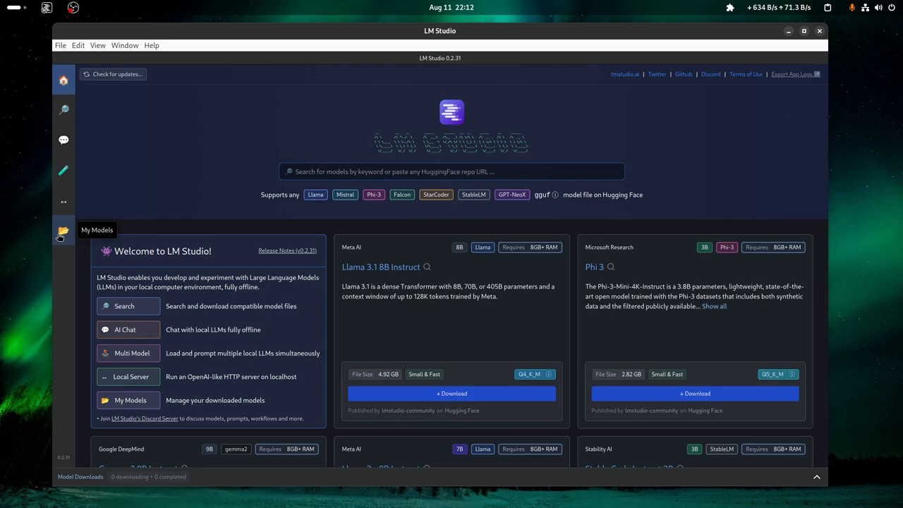
left_click(64, 231)
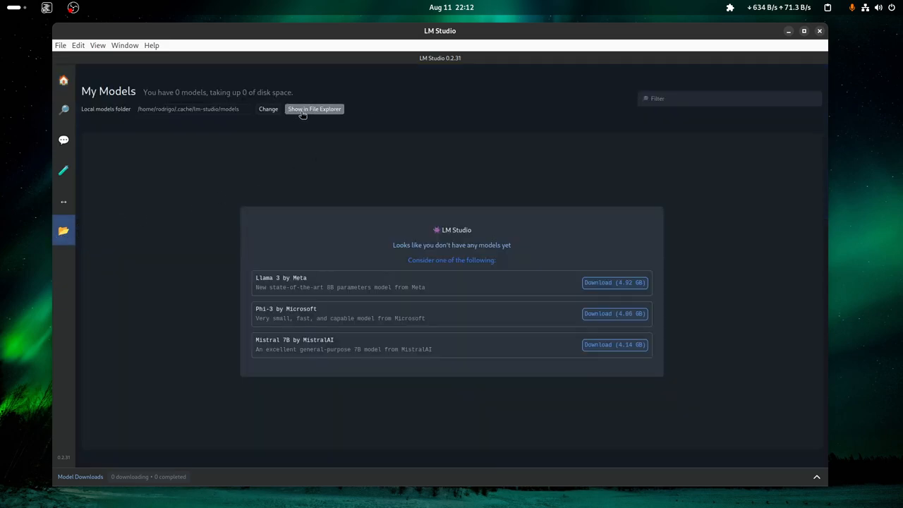
left_click(314, 108)
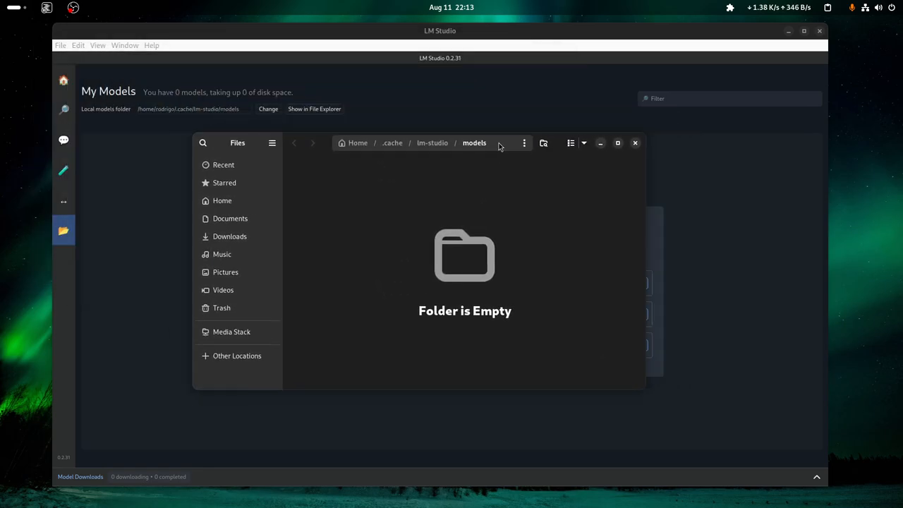
mouse_move(389, 215)
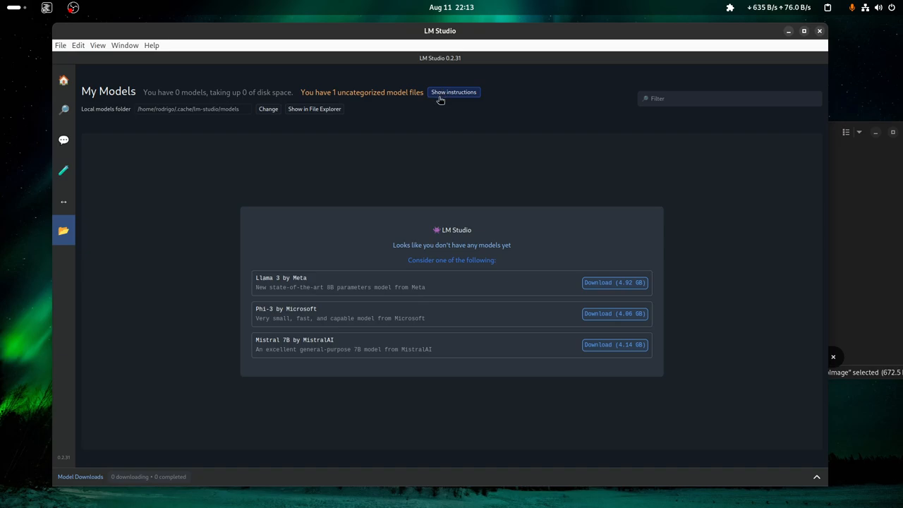
- Review the models/Publisher/Repository folder instructions, then return to My Models
left_click(454, 92)
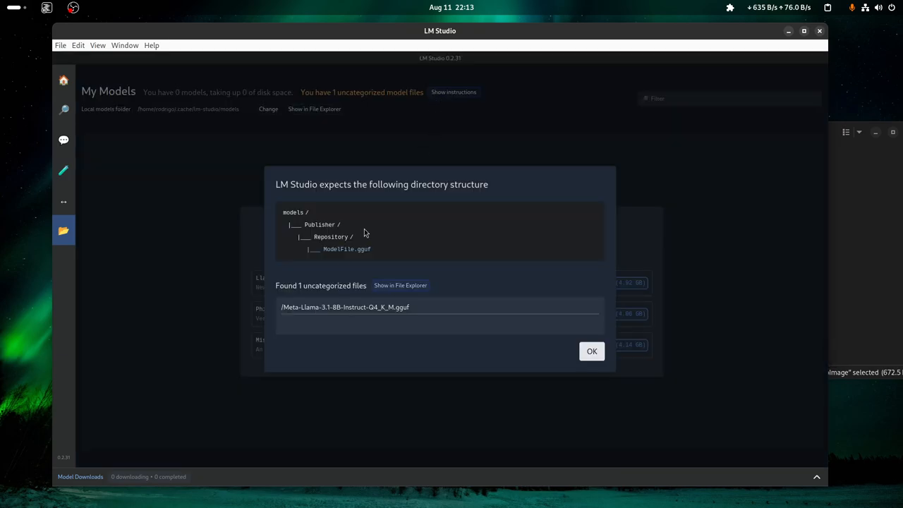
left_click(592, 351)
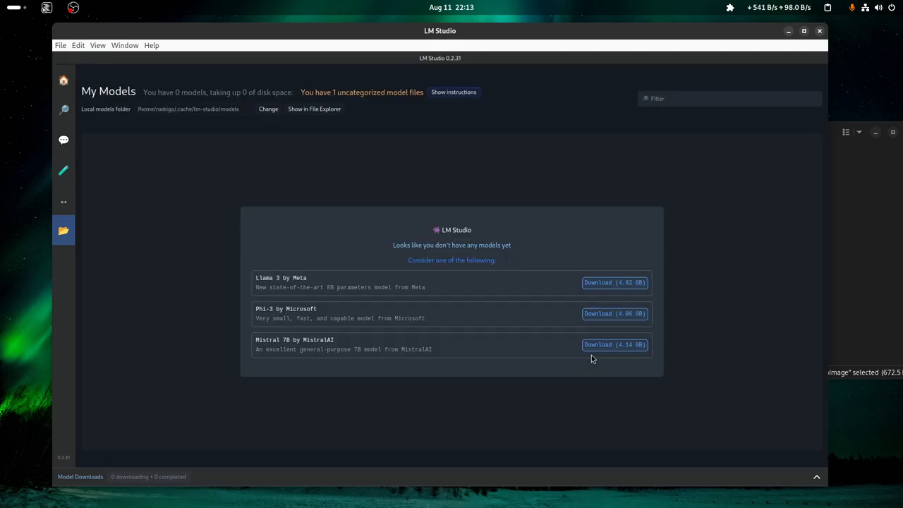
left_click(453, 92)
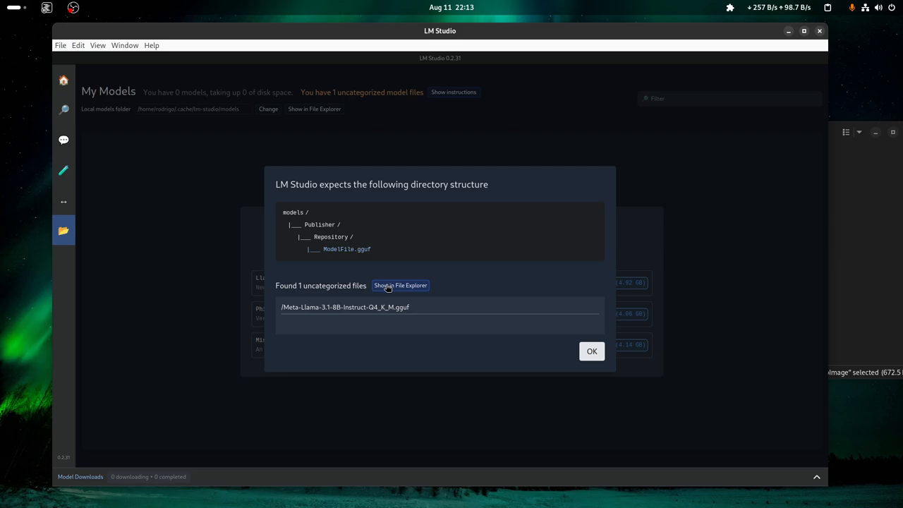
mouse_move(307, 233)
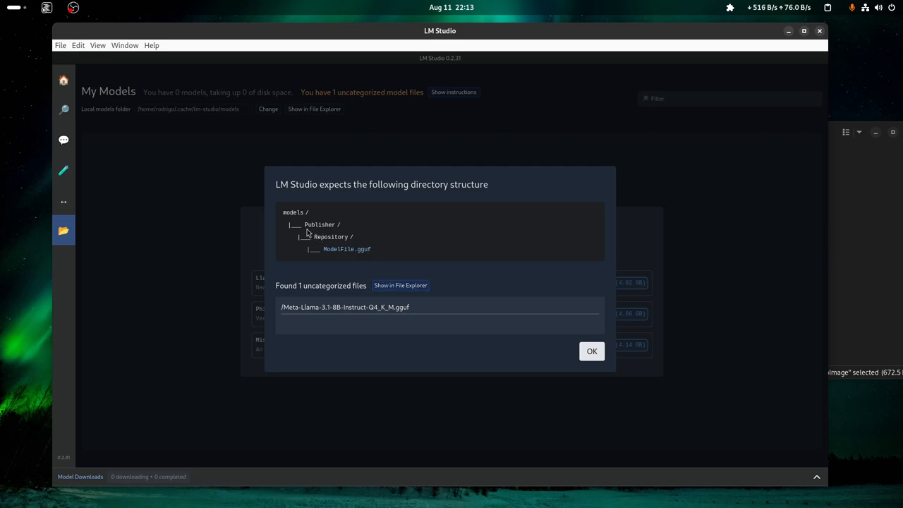
double_click(332, 236)
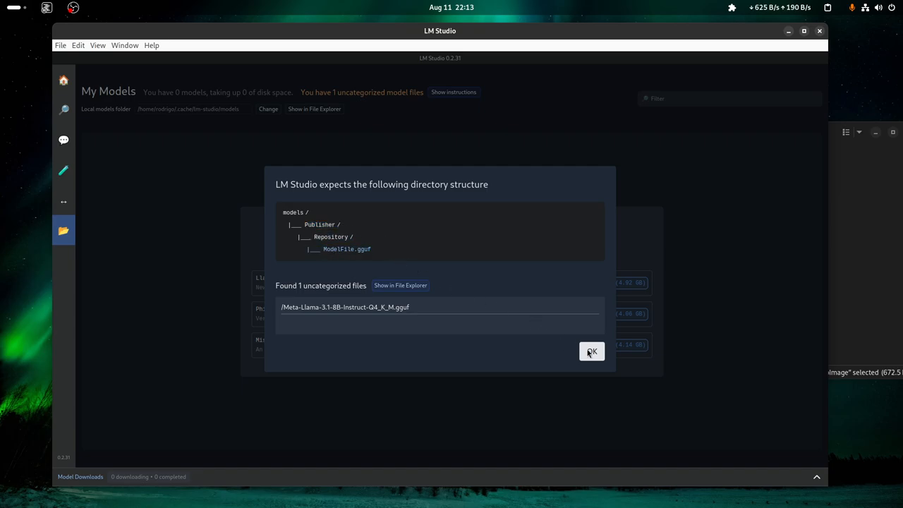
left_click(591, 351)
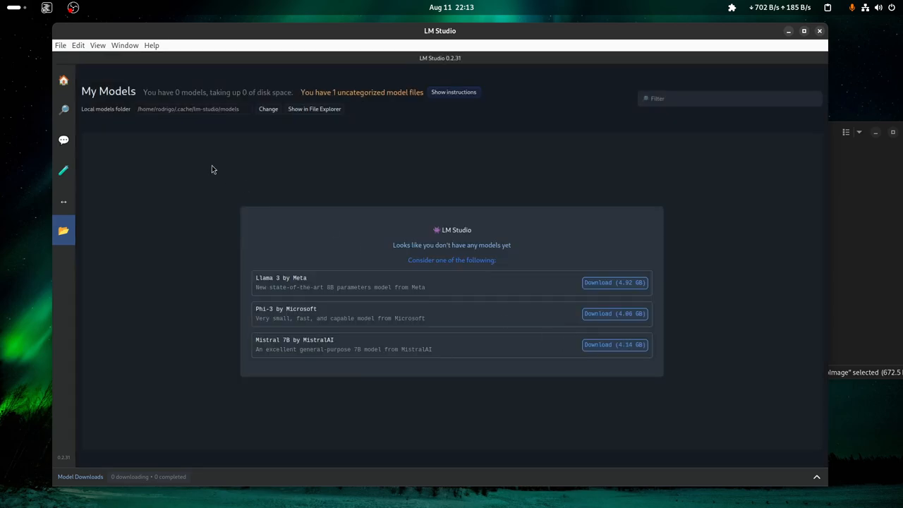
left_click(63, 80)
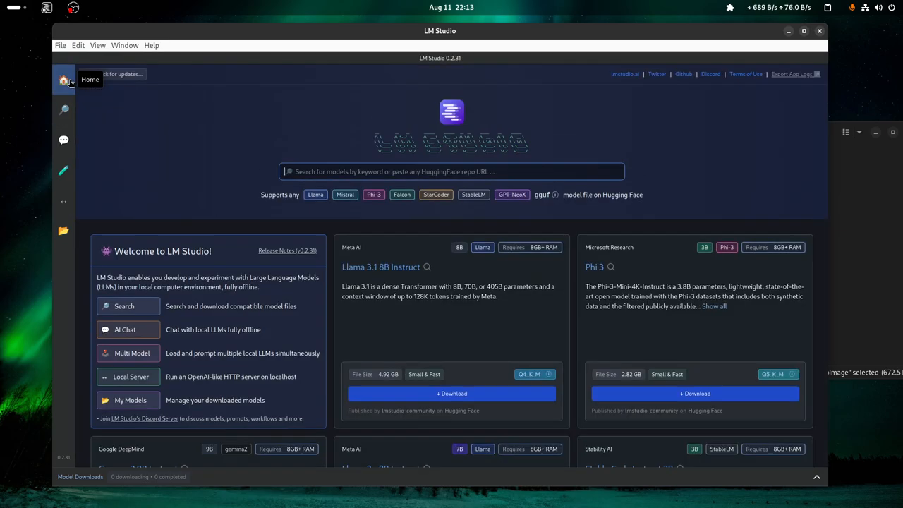
left_click(64, 231)
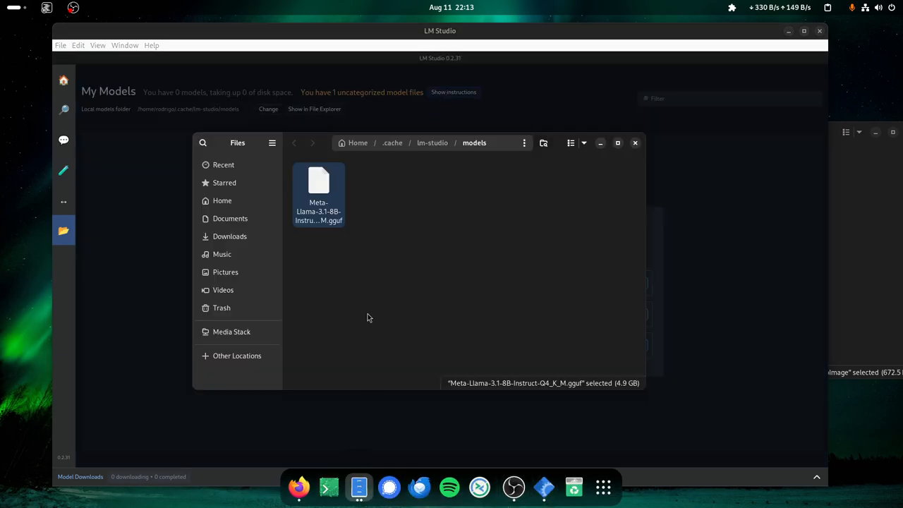
- Create Facebook and Hugging Face subfolders under models holding the .gguf file, then close Files
right_click(466, 247)
type("Face")
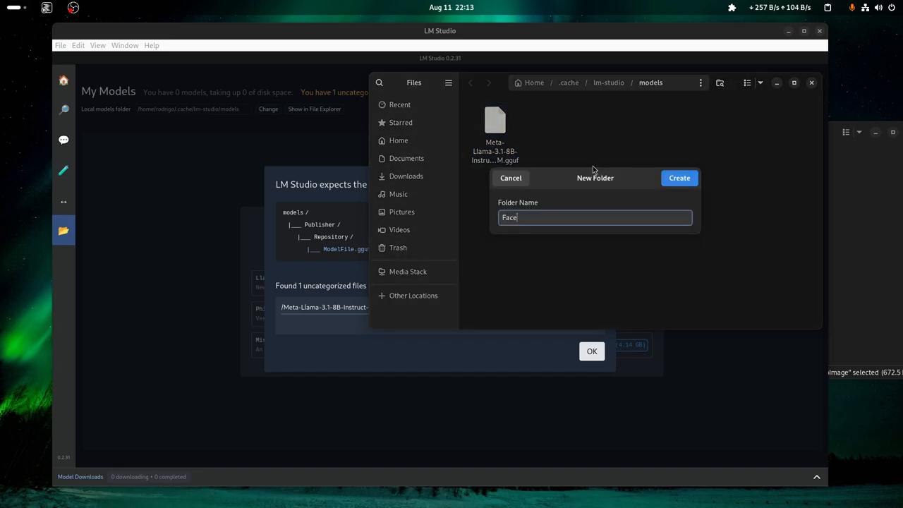
type("book")
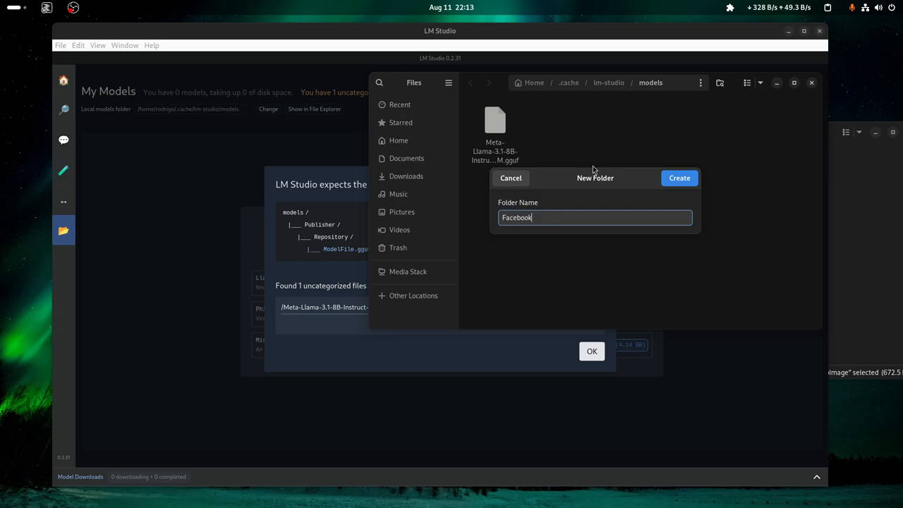
left_click(679, 177)
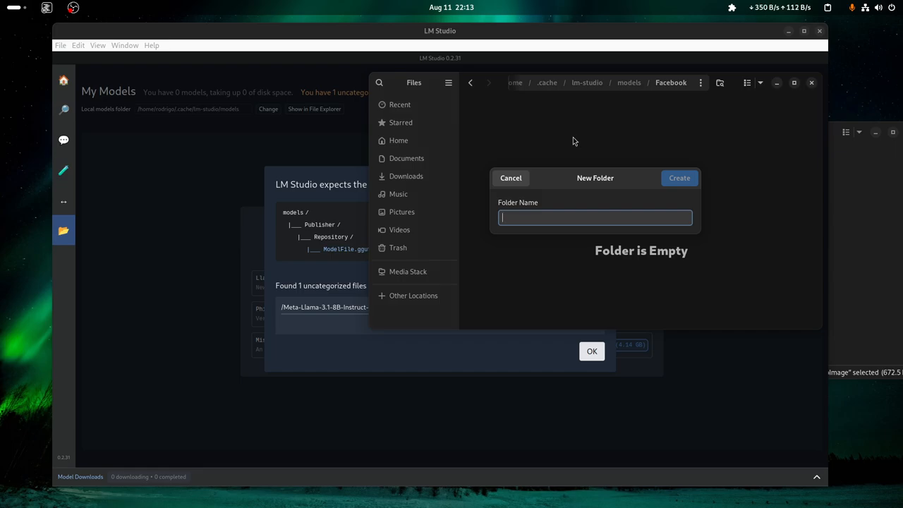
type("Huggi")
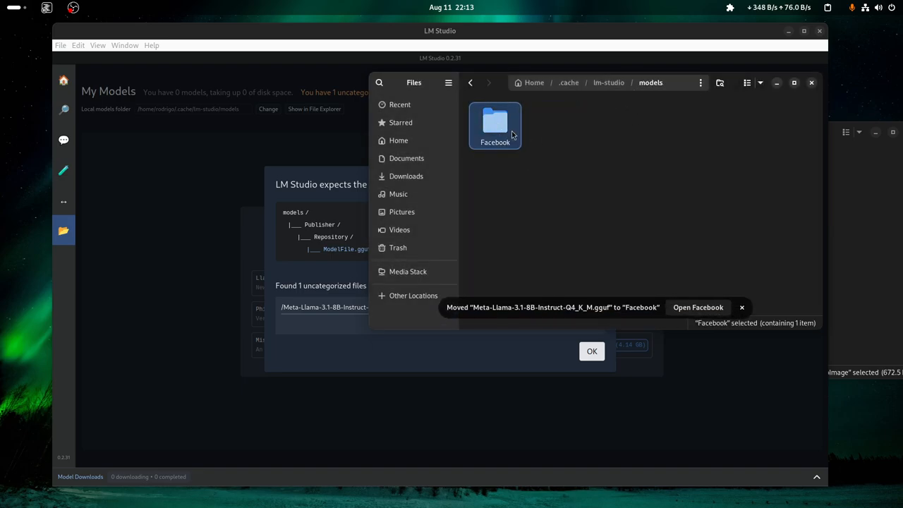
double_click(494, 124)
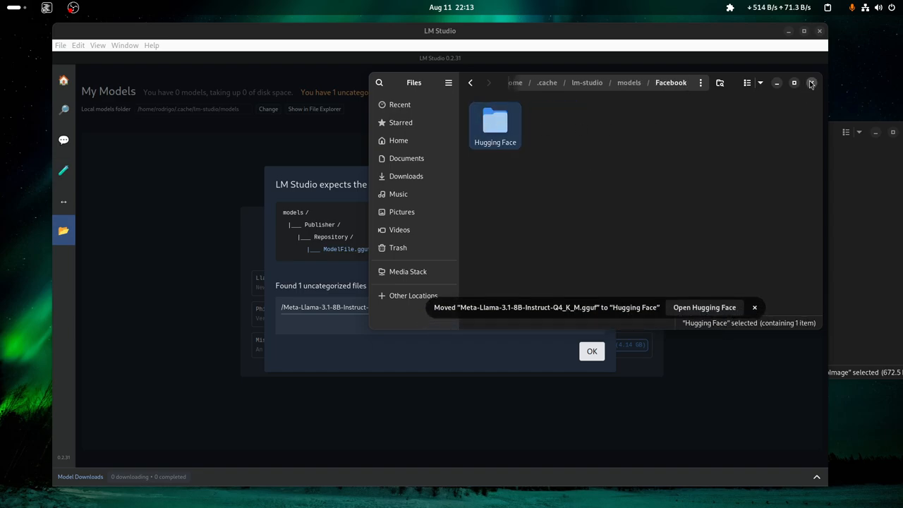
left_click(812, 83)
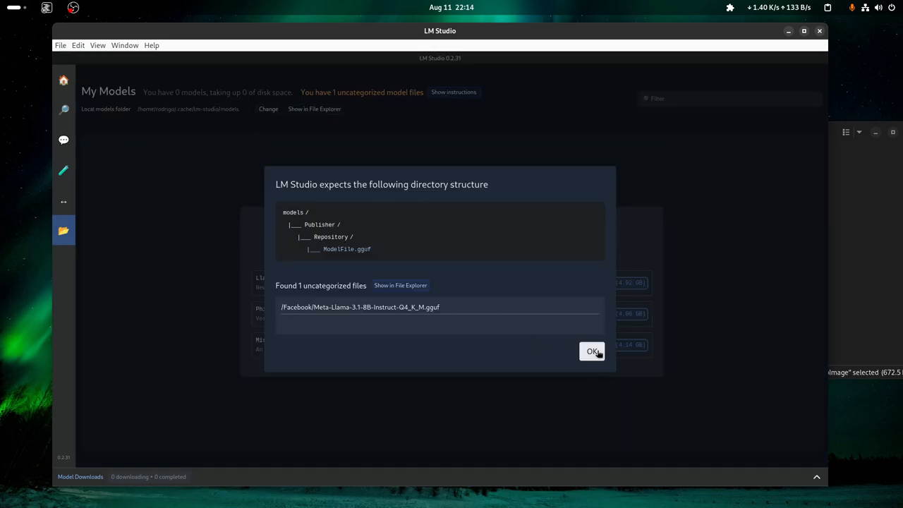
- Dismiss the instructions and confirm My Models lists Llama 3.1 8B as Facebook/Hugging Face, 4.92 GB
left_click(592, 351)
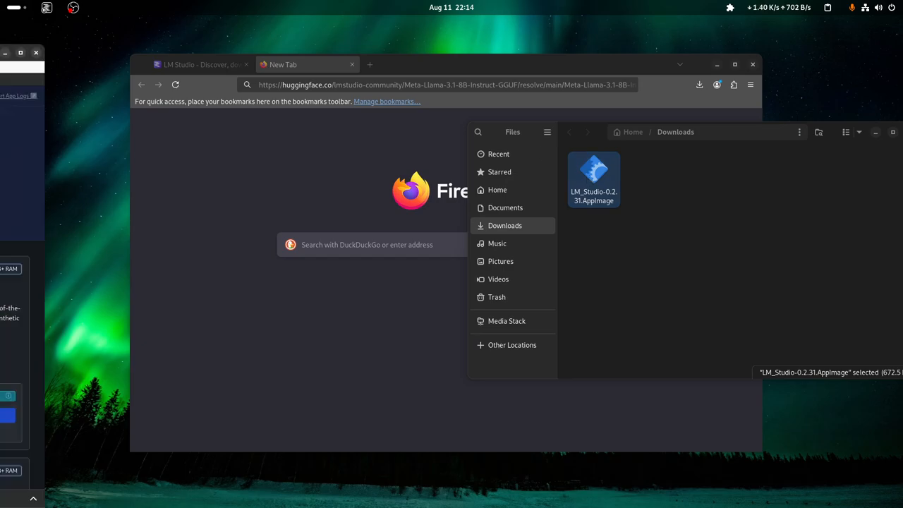
double_click(593, 169)
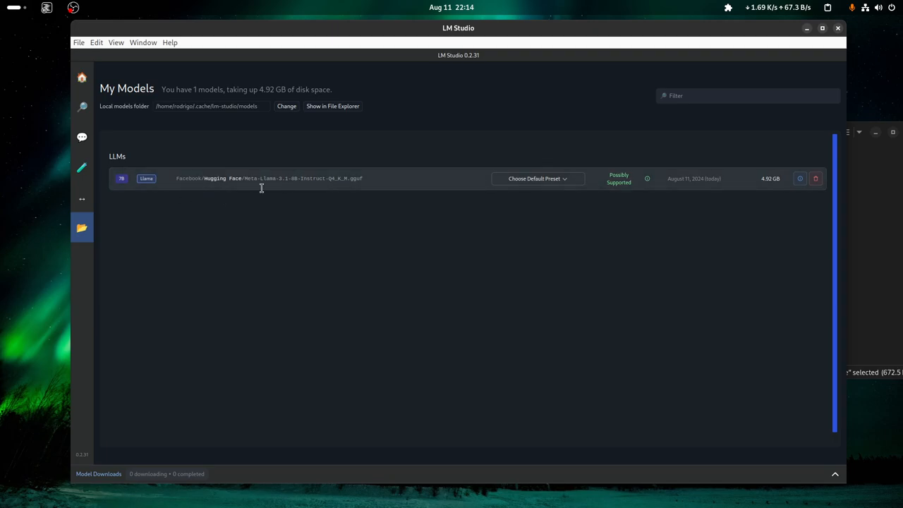
mouse_move(267, 226)
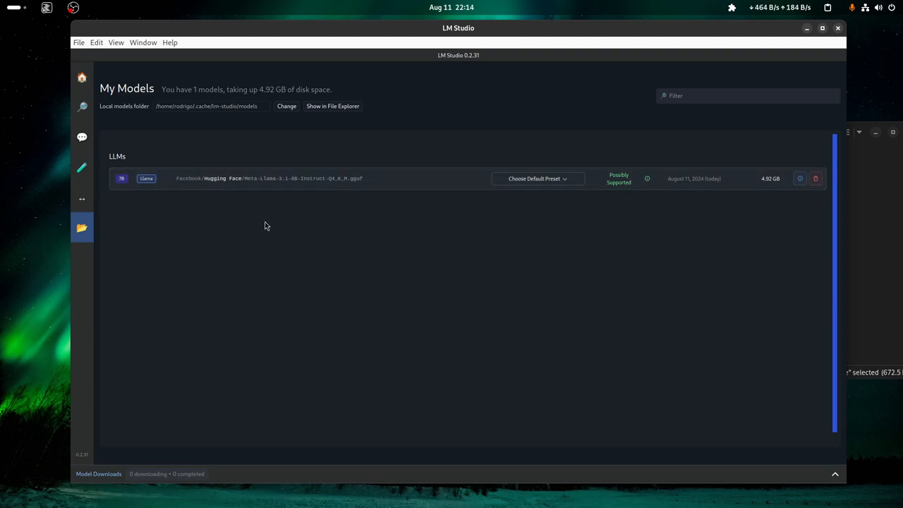
mouse_move(276, 208)
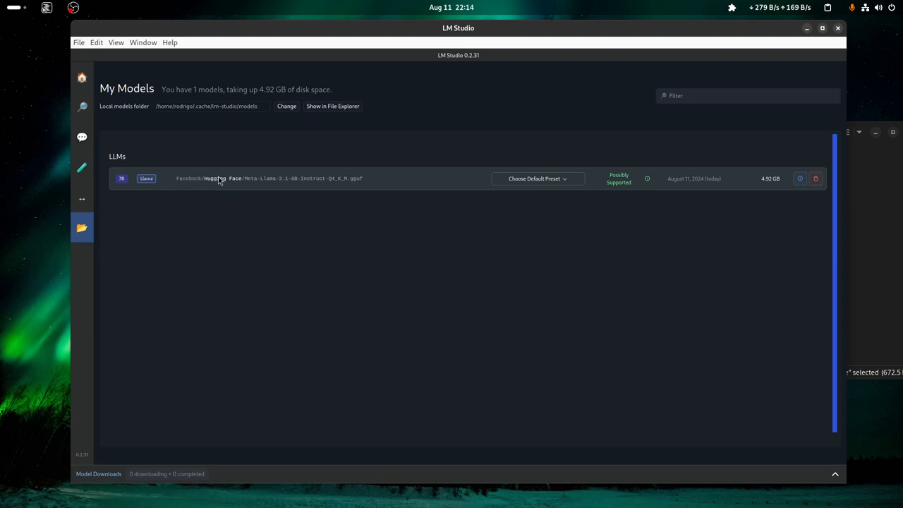
mouse_move(188, 180)
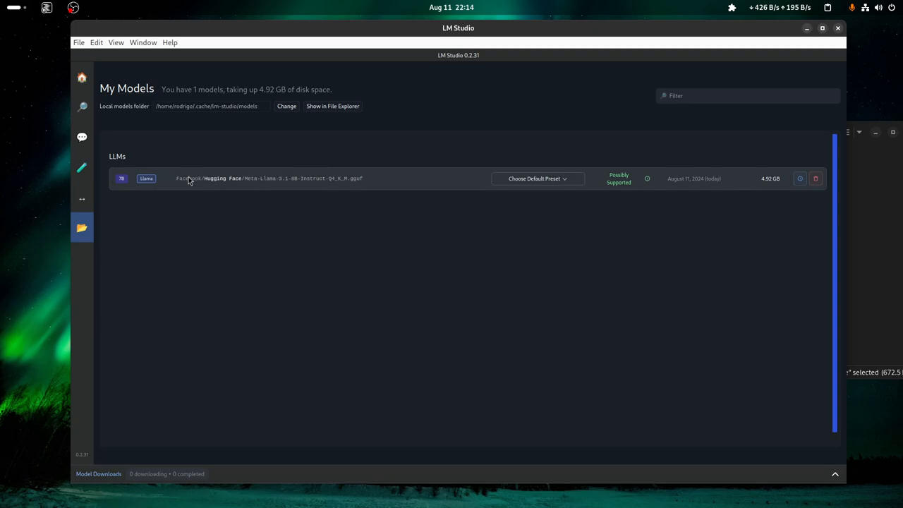
left_click(82, 77)
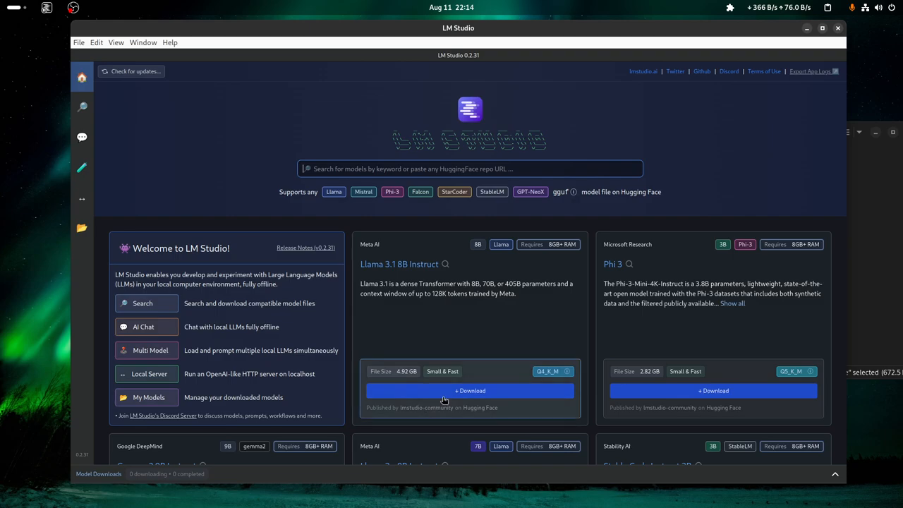
mouse_move(583, 253)
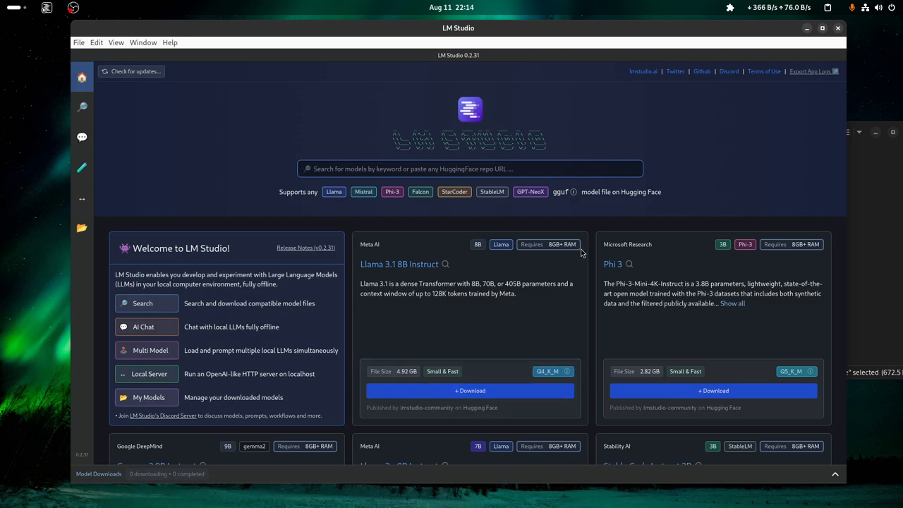
mouse_move(250, 240)
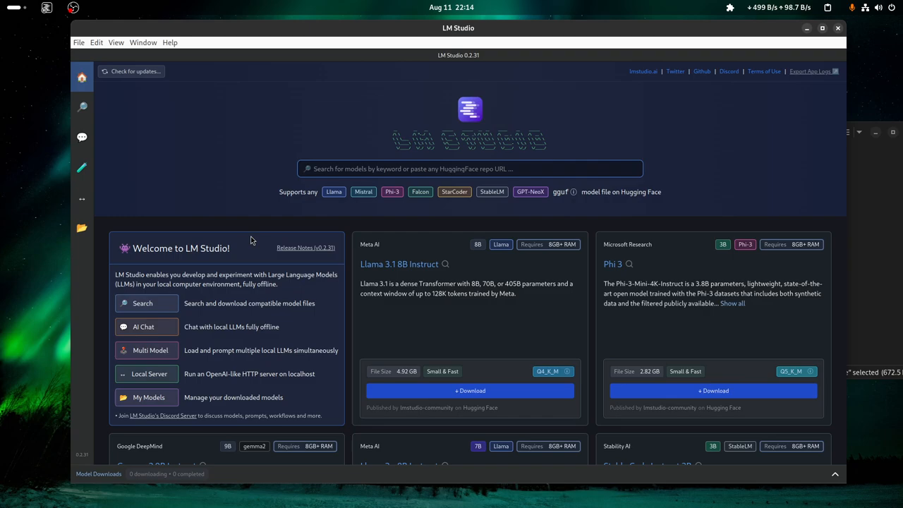
mouse_move(82, 137)
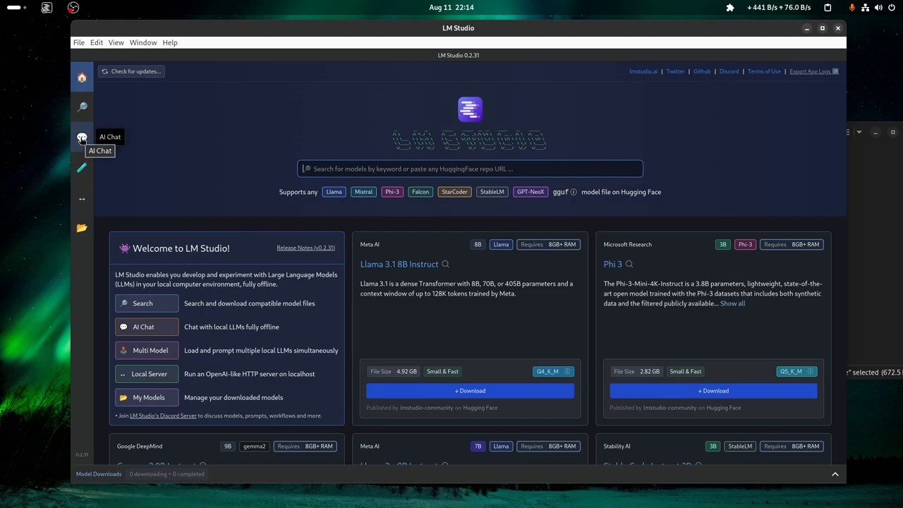
- Go to the AI Chat page with an empty Untitled Chat
left_click(82, 138)
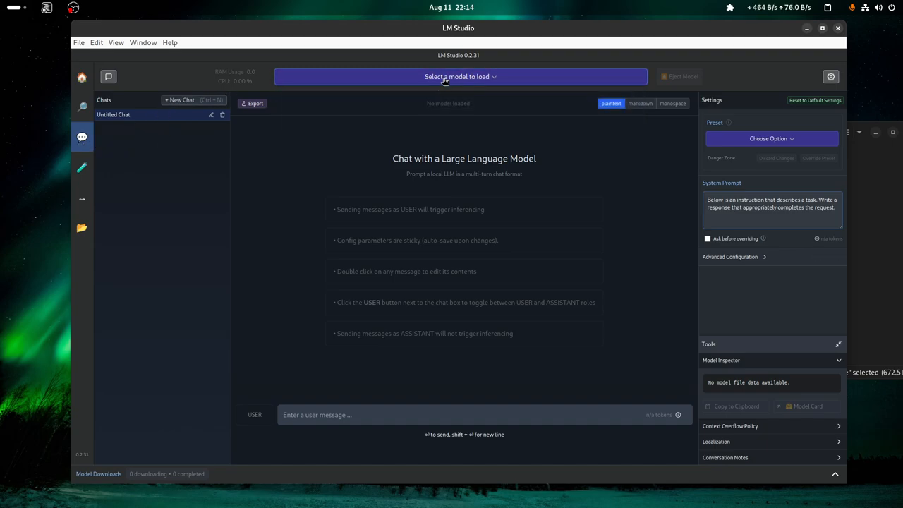
- Load Meta Llama 3.1 Instruct Q4_K_M from the model selector
left_click(459, 76)
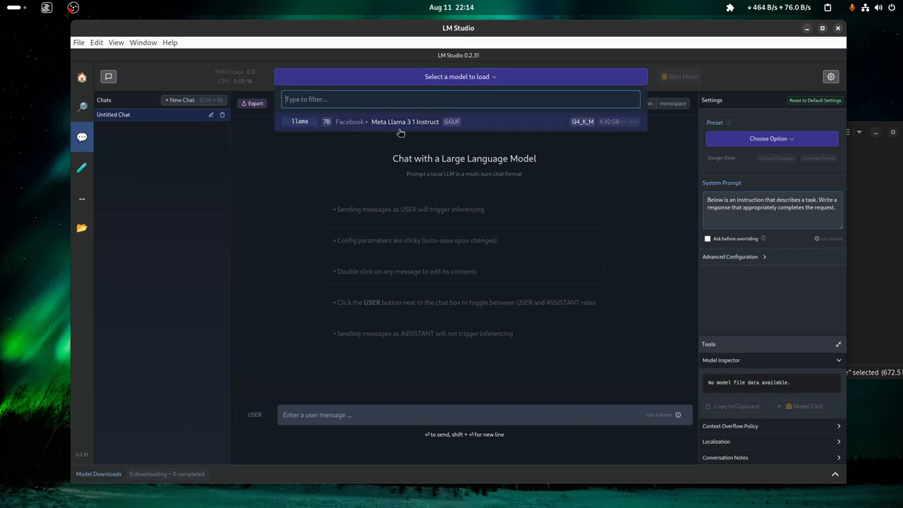
mouse_move(399, 130)
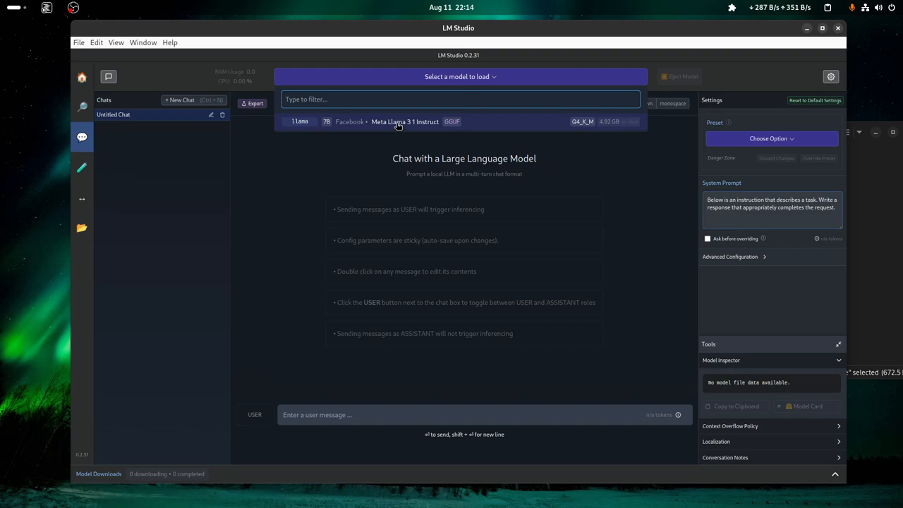
left_click(405, 121)
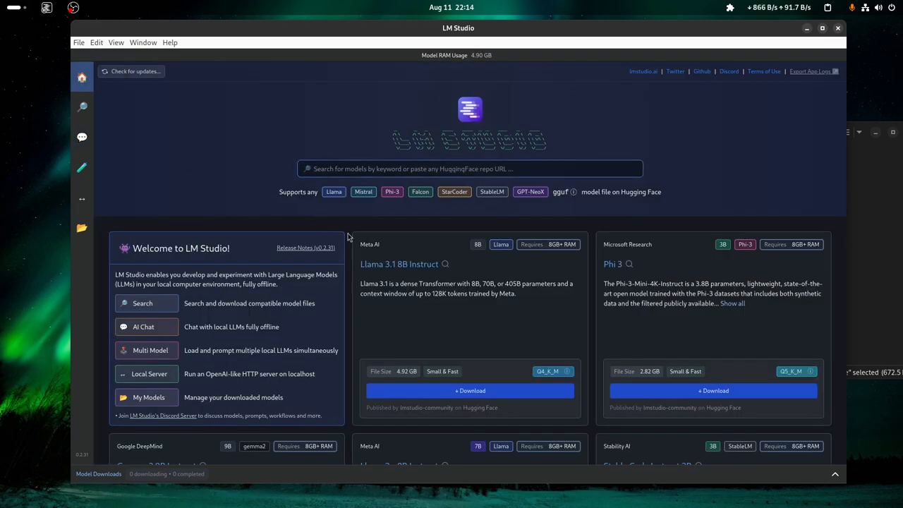
- Return to the AI Chat workspace with Meta Llama 3.1 Instruct active
left_click(470, 168)
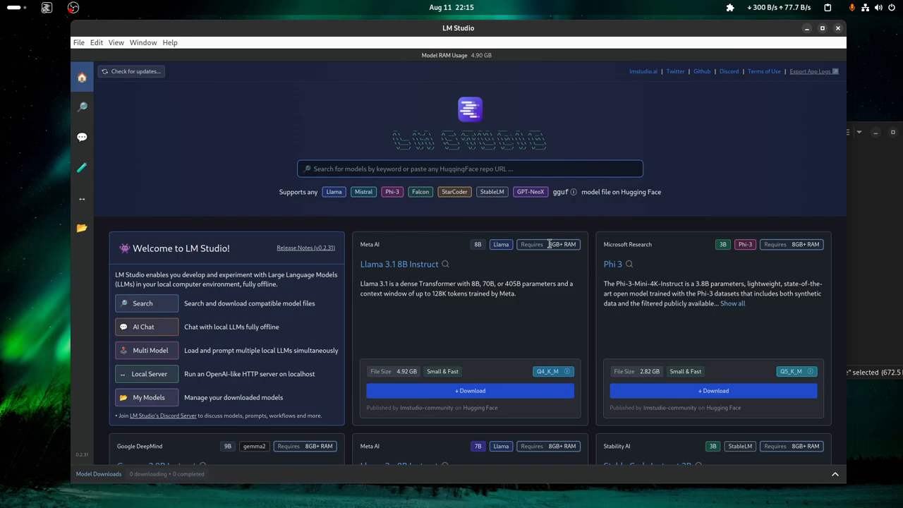
mouse_move(82, 137)
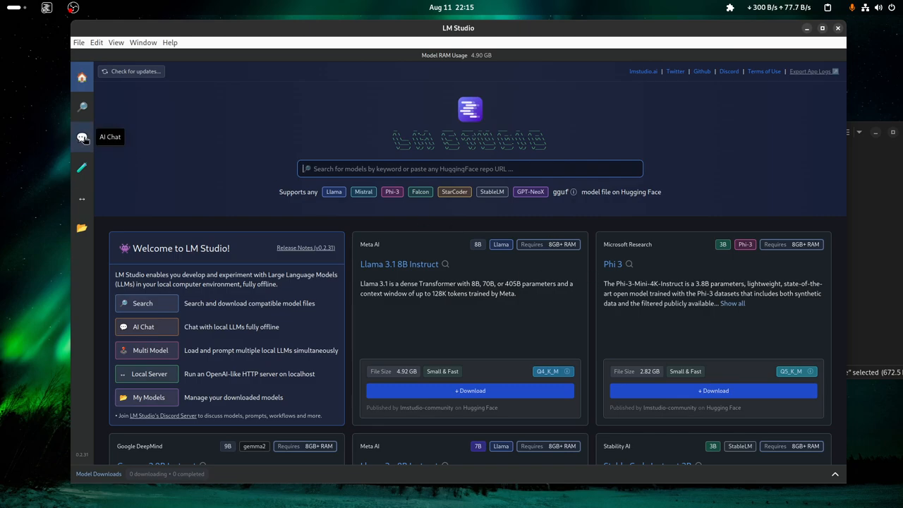
left_click(81, 137)
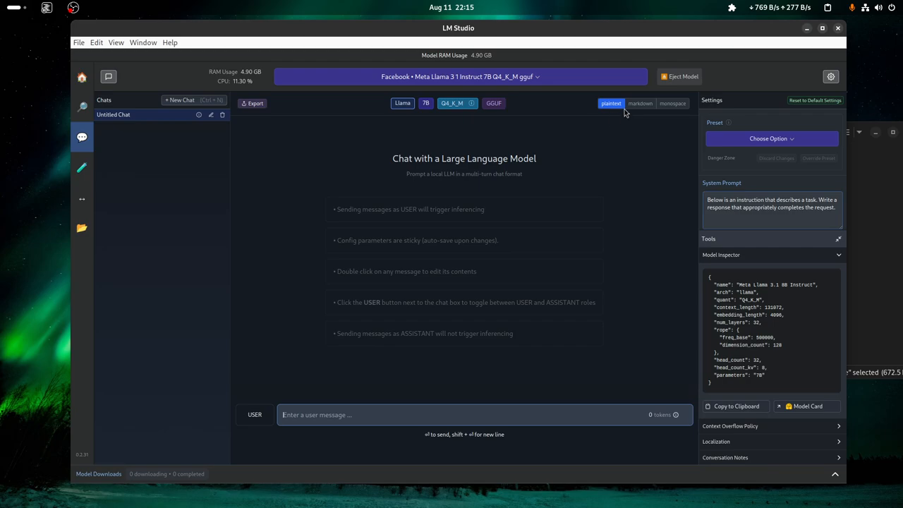
- Enable markdown rendering and send the model a 'Hello' greeting
left_click(640, 103)
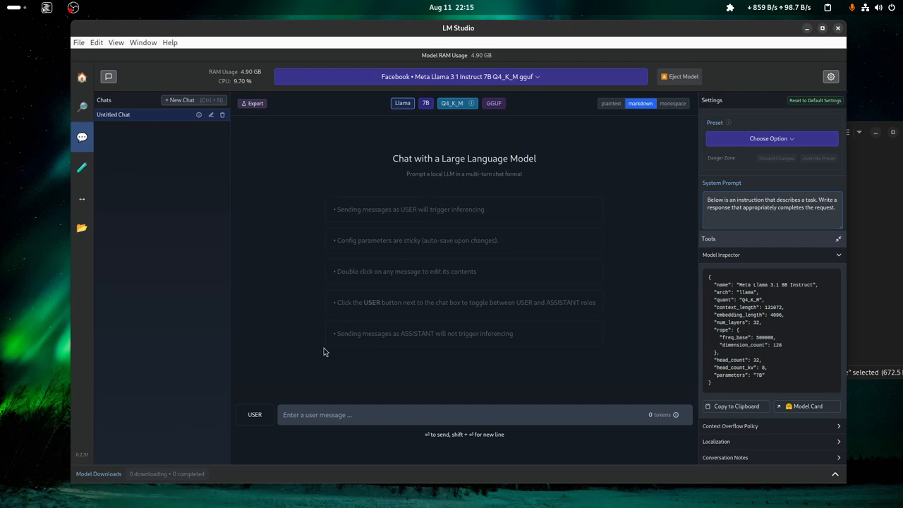
mouse_move(366, 427)
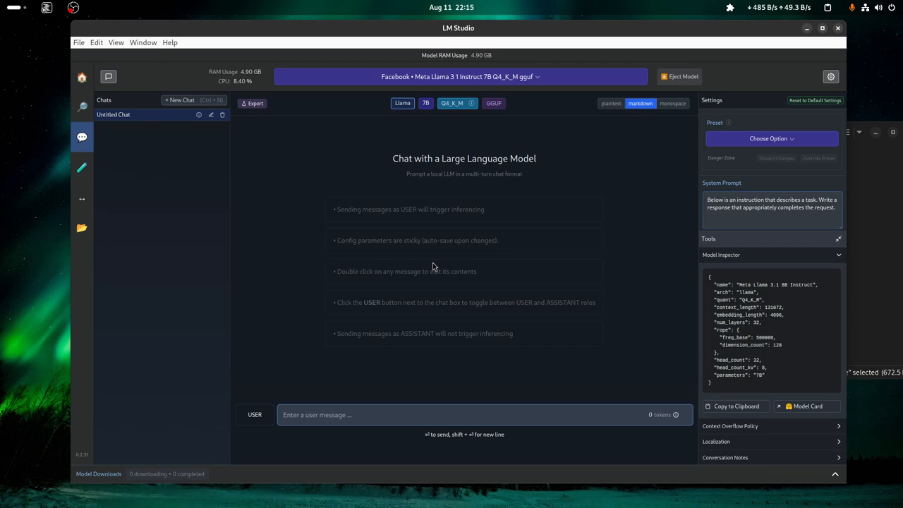
type("HELL")
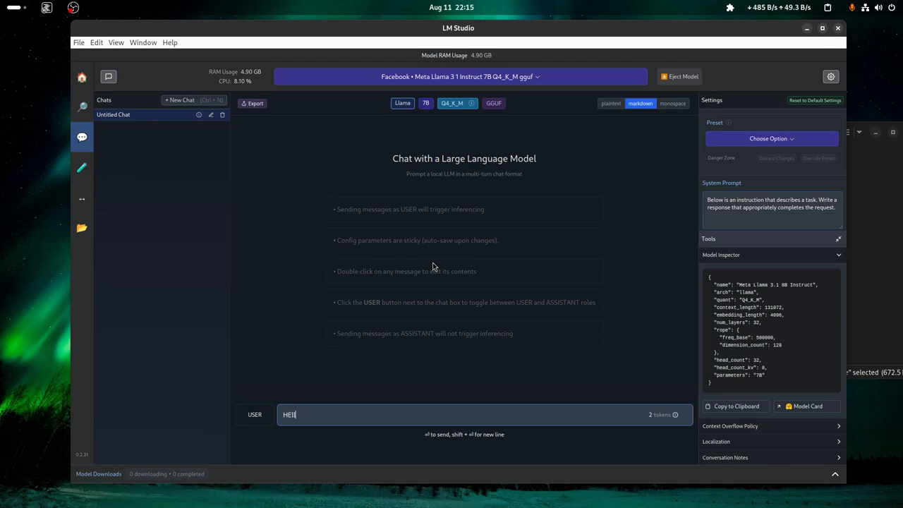
type("Hello")
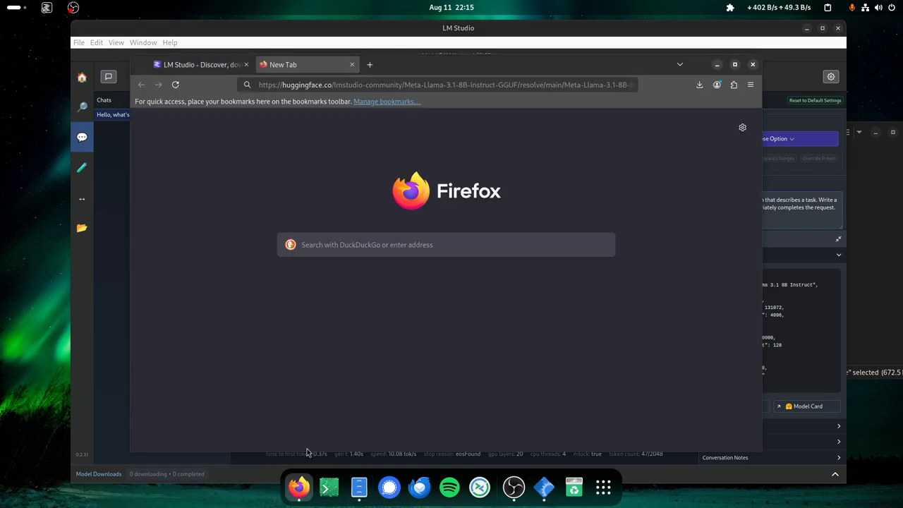
- Search 'best questions to ask ai' and select a question from the UPDF article
left_click(444, 85)
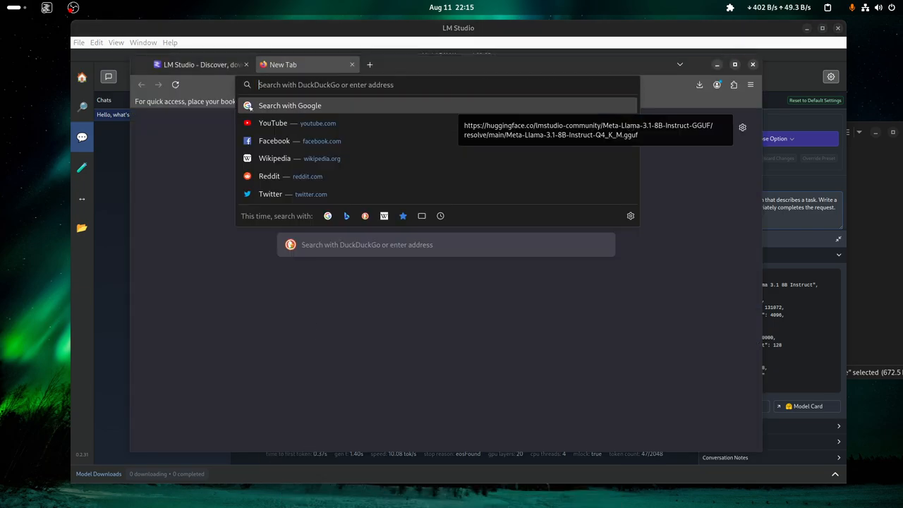
type("best questions to")
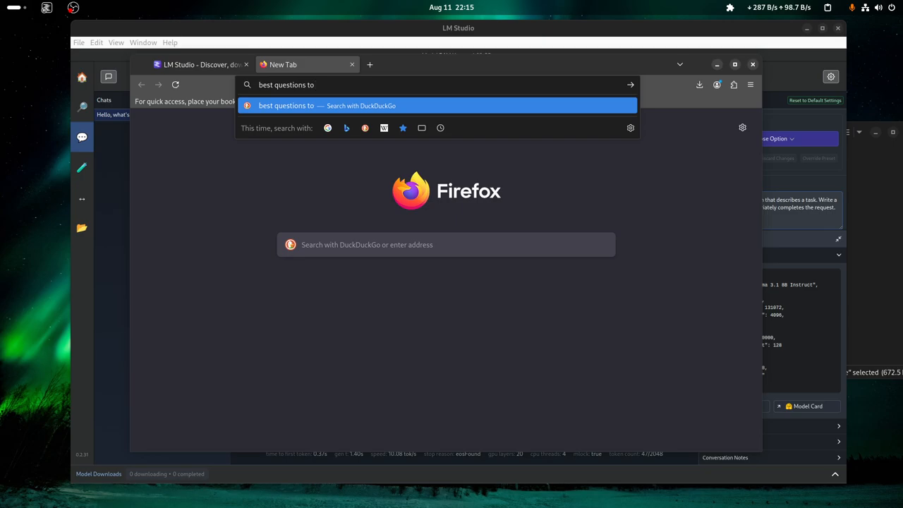
type("ask ai m")
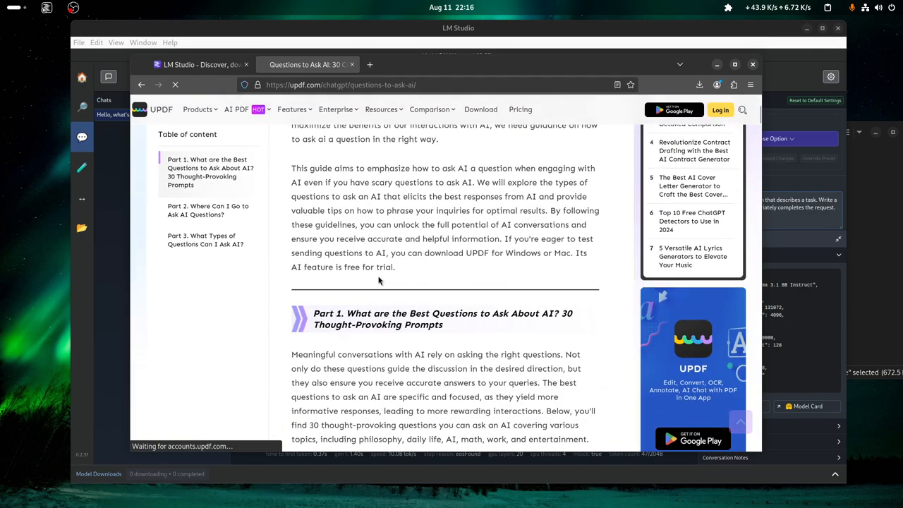
scroll("down", 3)
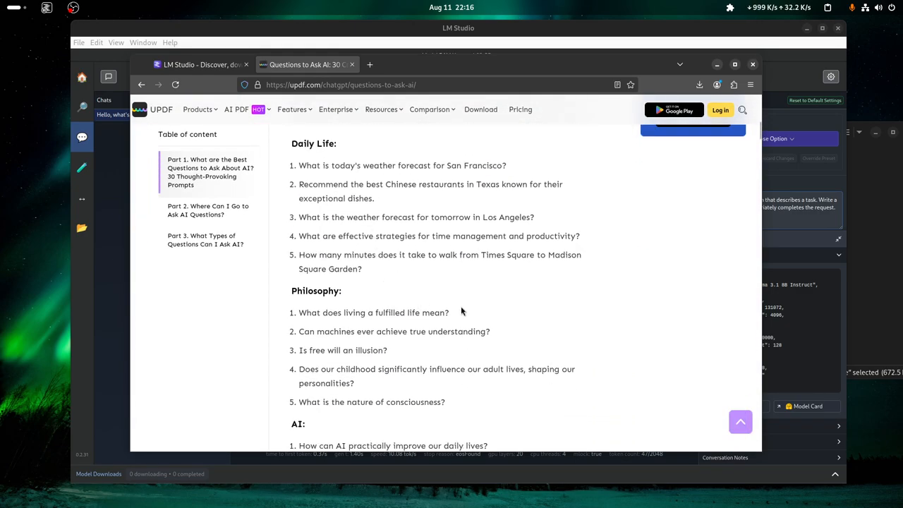
left_click_drag(350, 332, 489, 331)
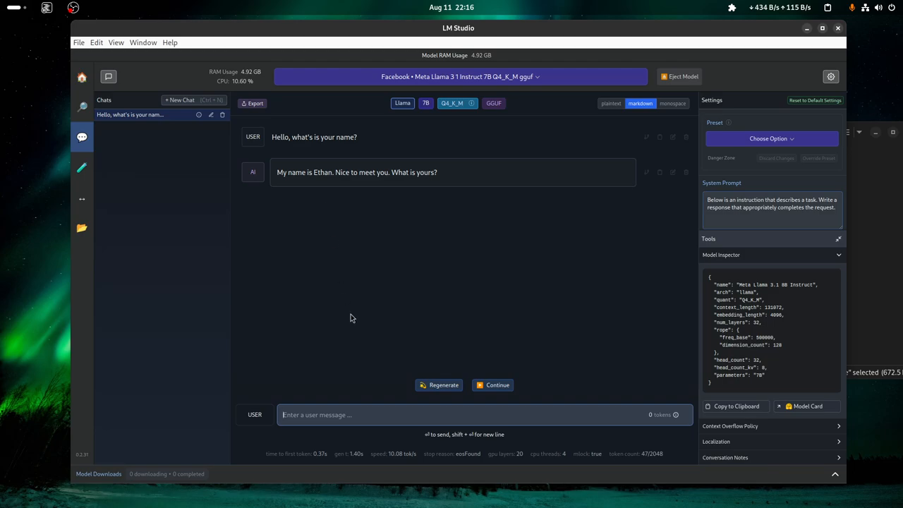
- Send 'Can machines ever achieve true understanding?' and get the model's answer
type("Can machines ever achieve true understanding?")
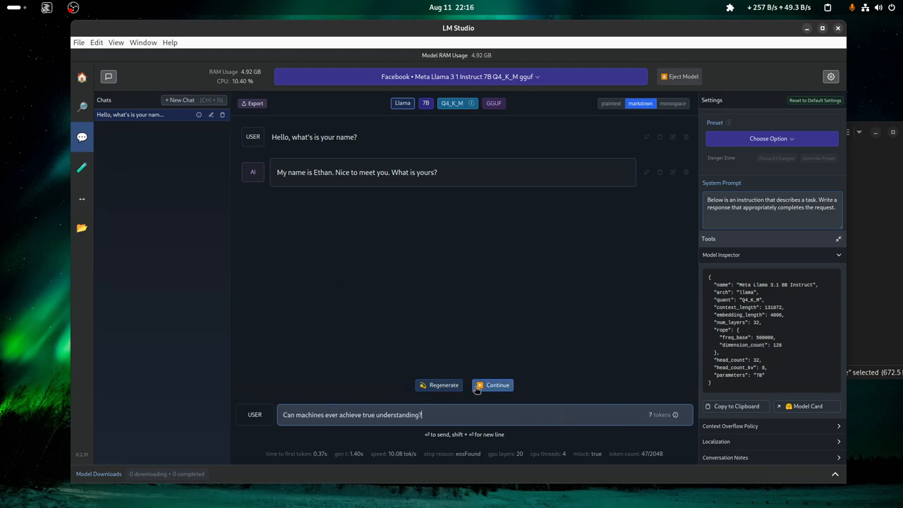
left_click(497, 386)
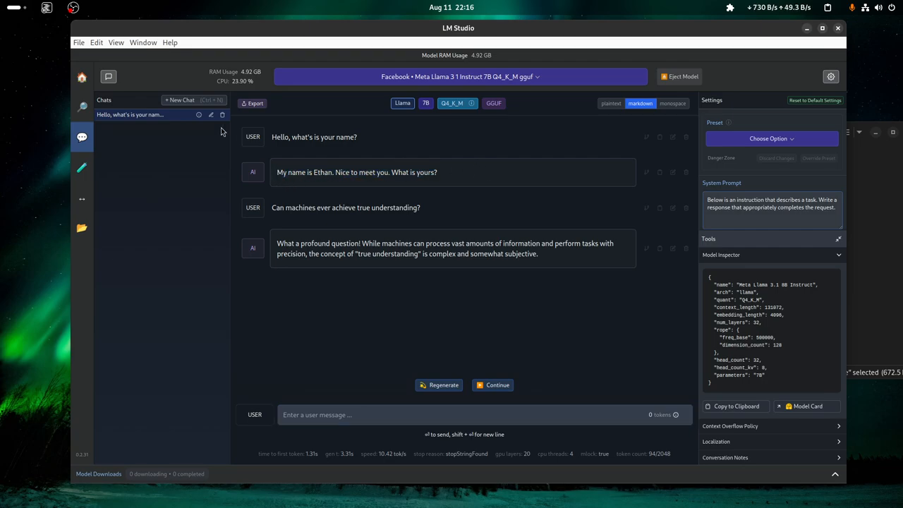
mouse_move(172, 271)
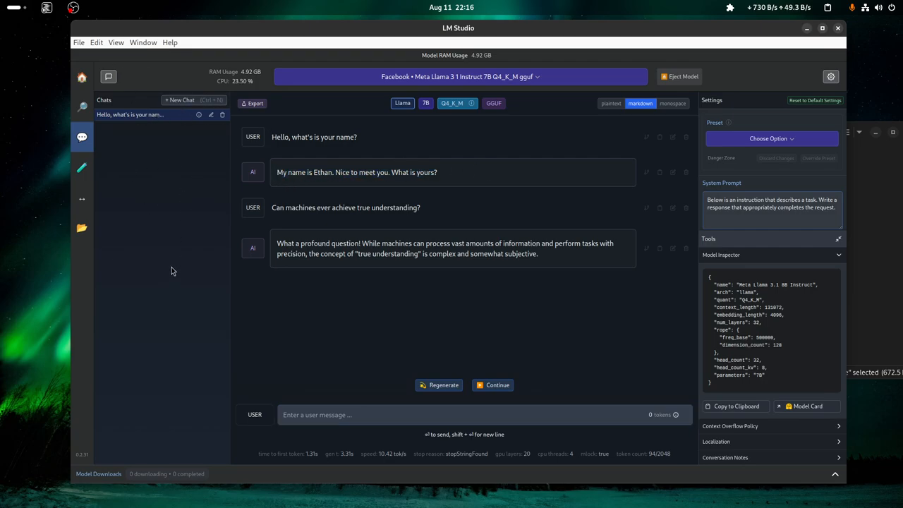
mouse_move(450, 175)
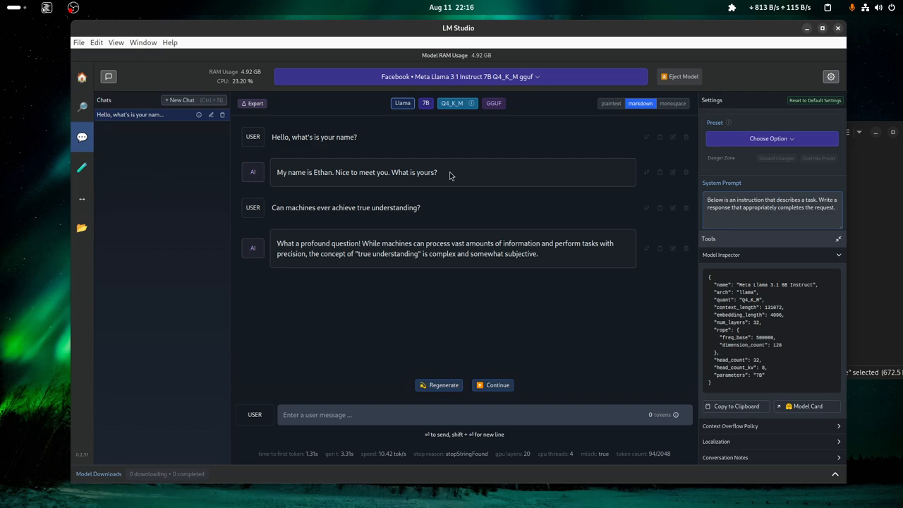
mouse_move(399, 222)
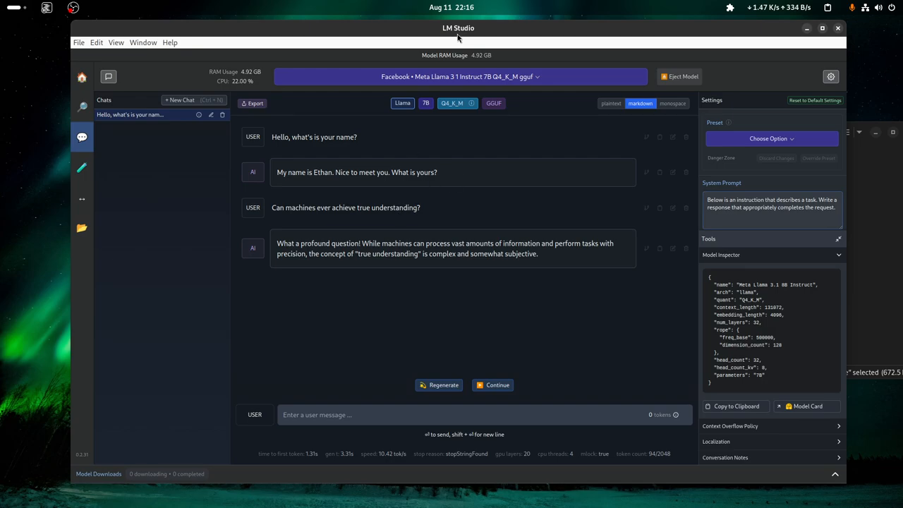
mouse_move(348, 79)
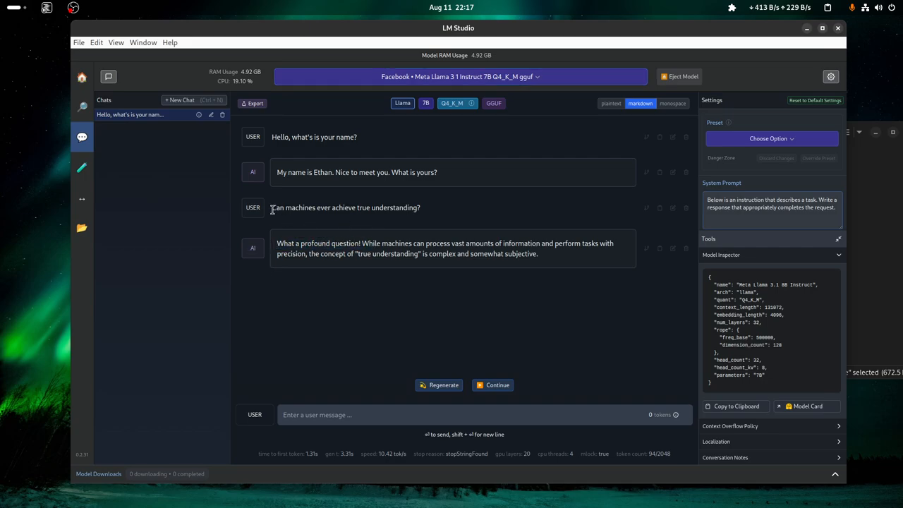
mouse_move(446, 209)
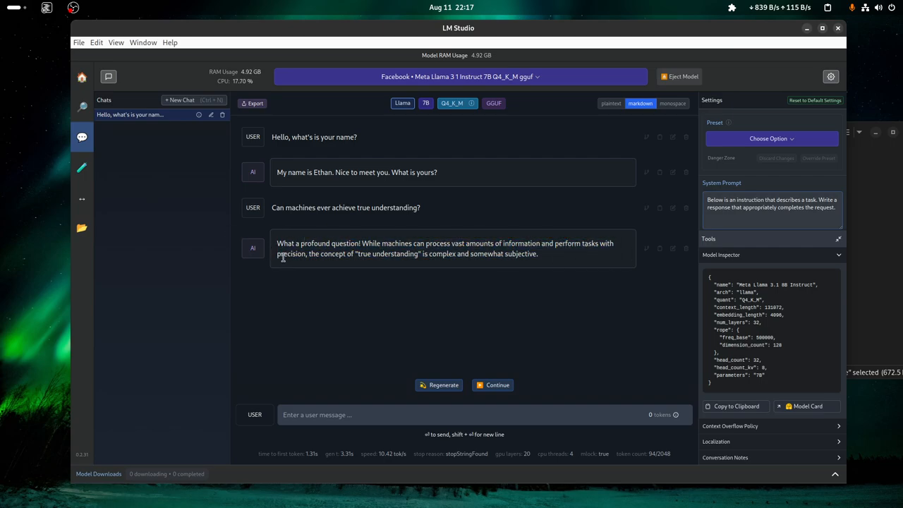
left_click_drag(277, 243, 538, 254)
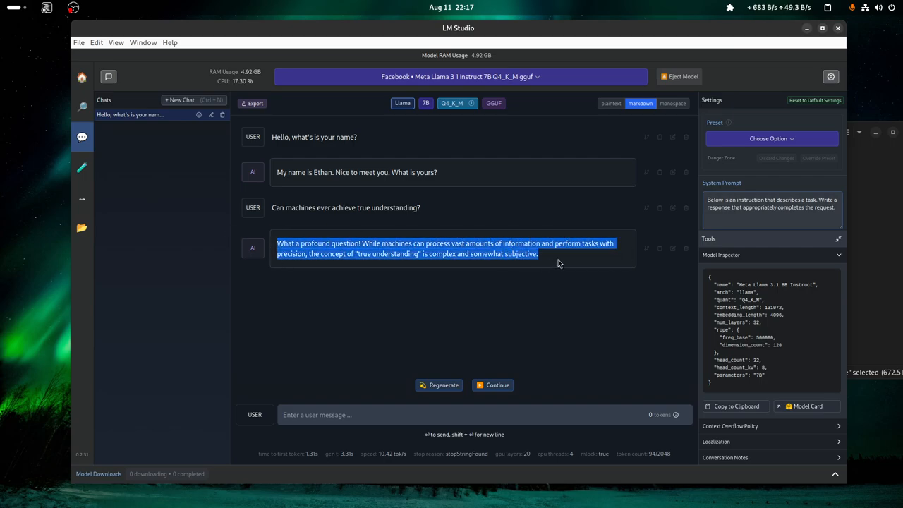
left_click(554, 267)
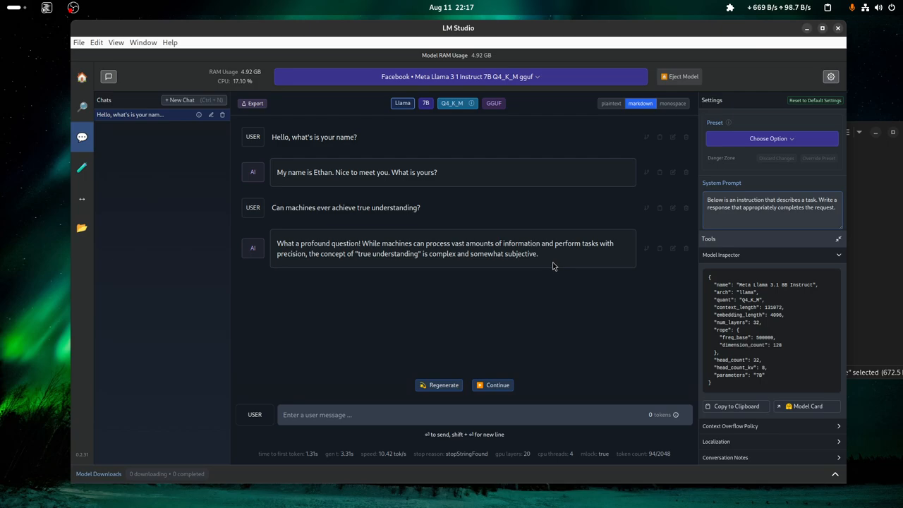
mouse_move(496, 182)
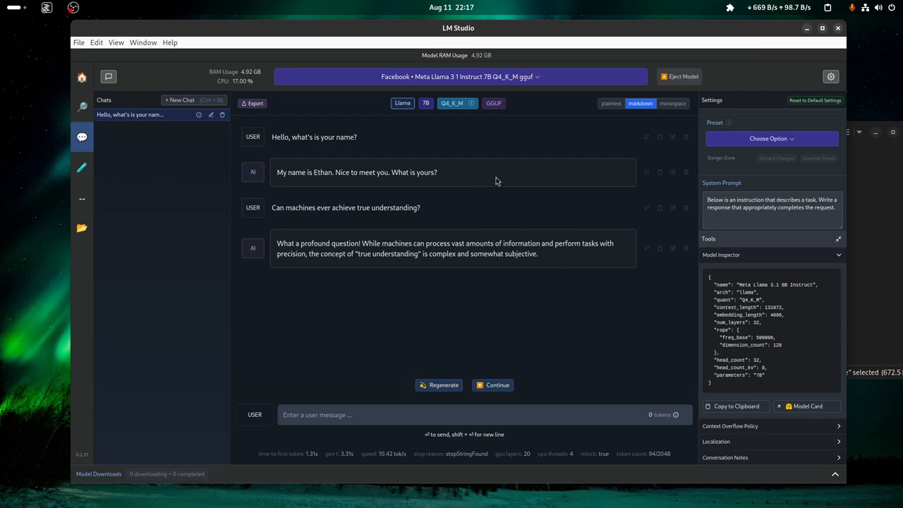